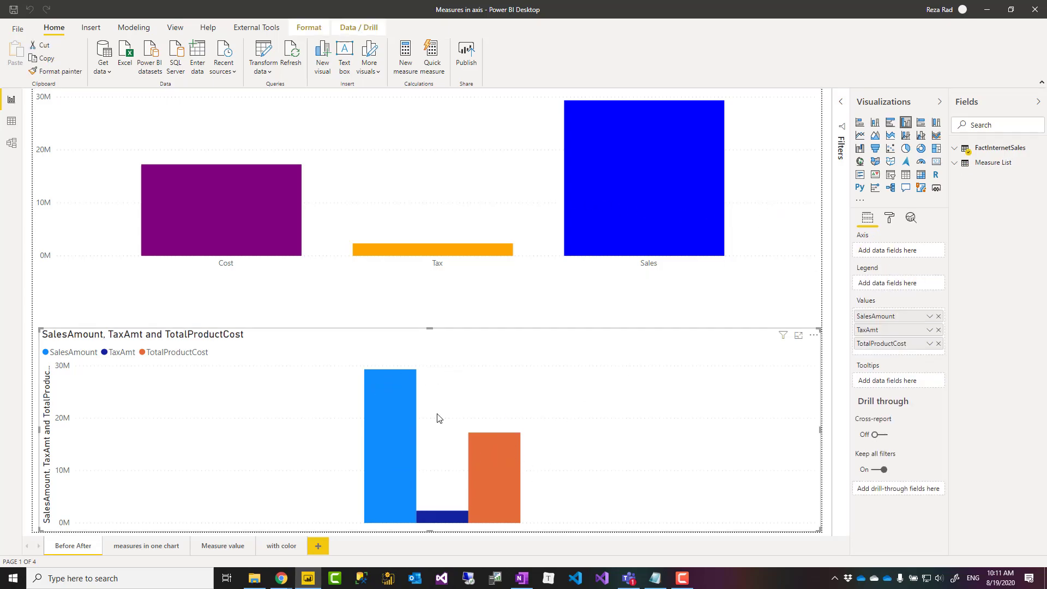
mouse_move(548, 432)
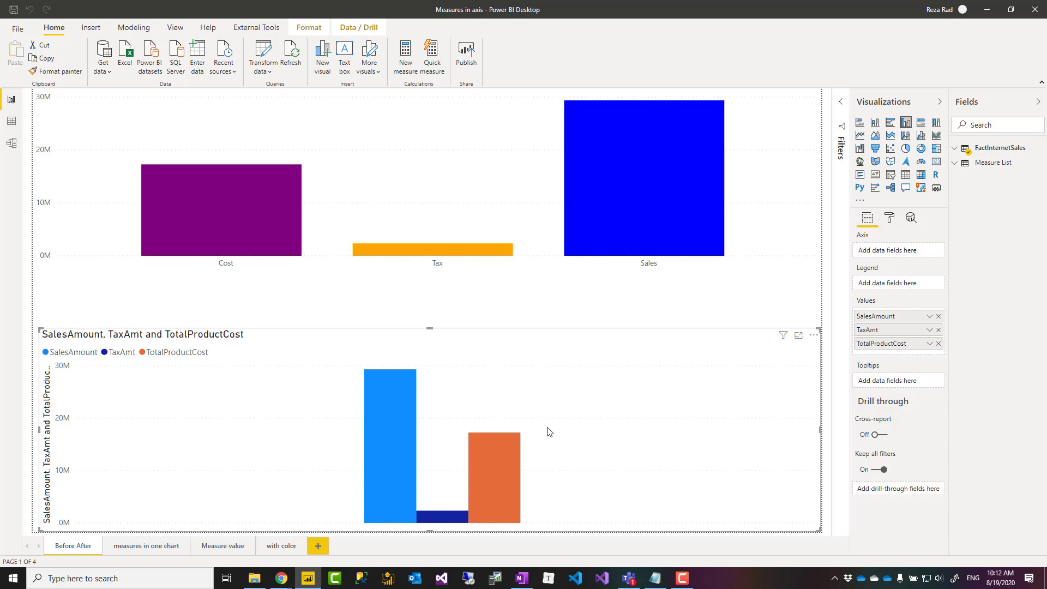
mouse_move(304, 472)
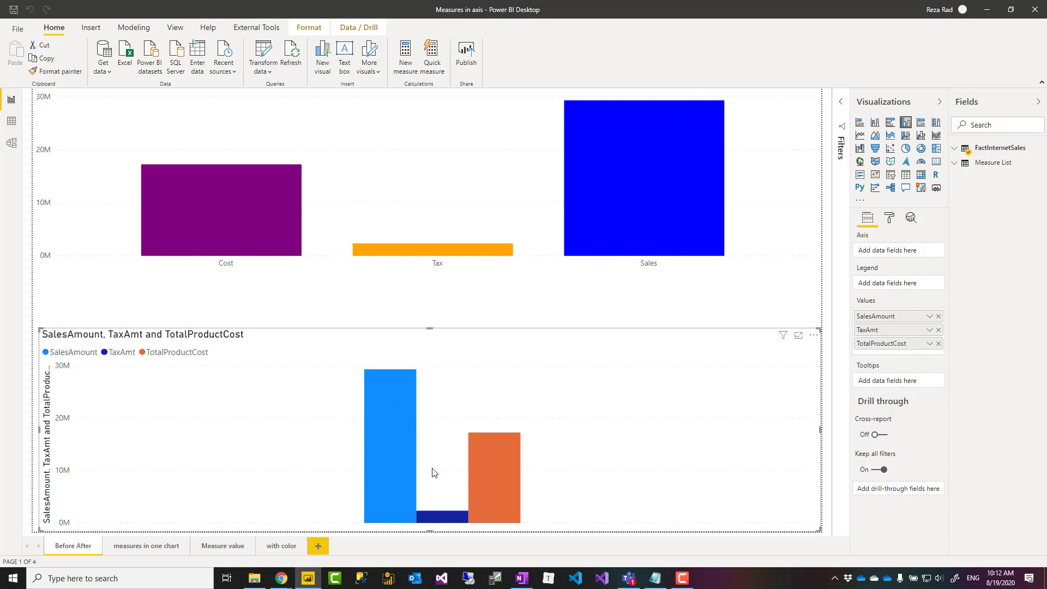
mouse_move(407, 524)
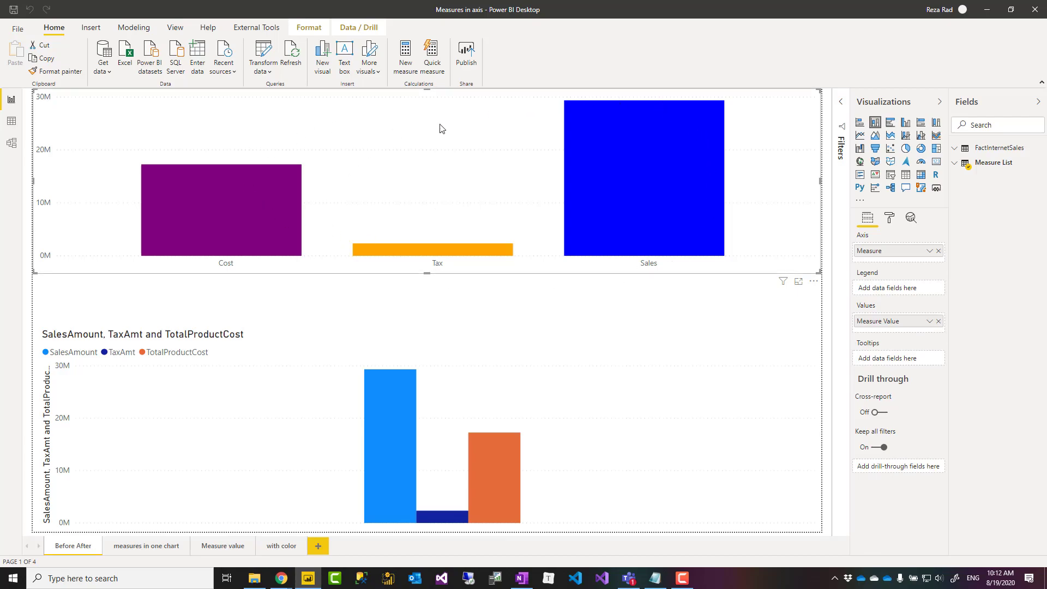
mouse_move(130, 349)
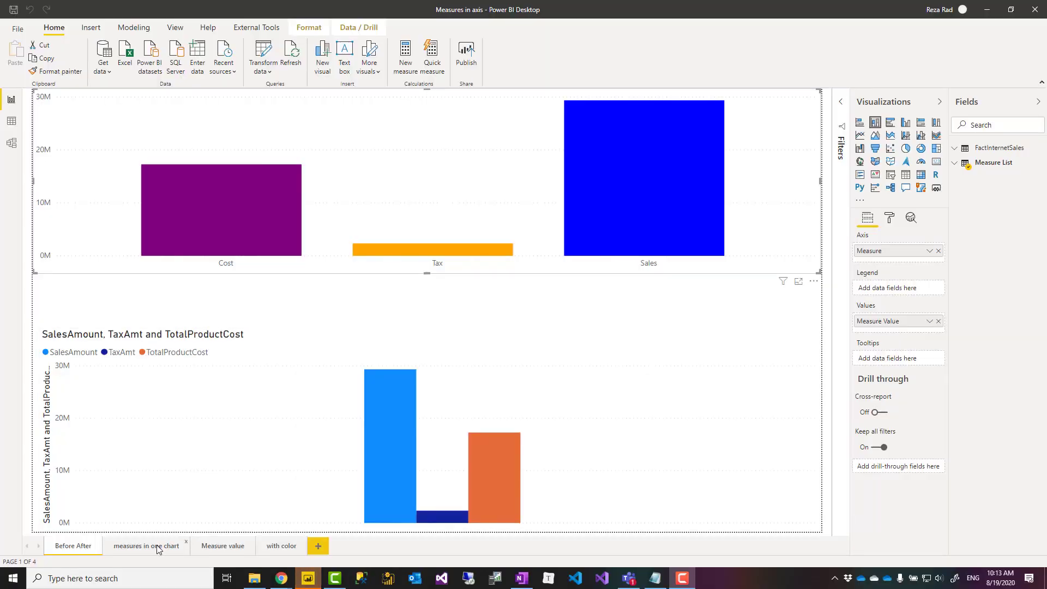
mouse_move(153, 545)
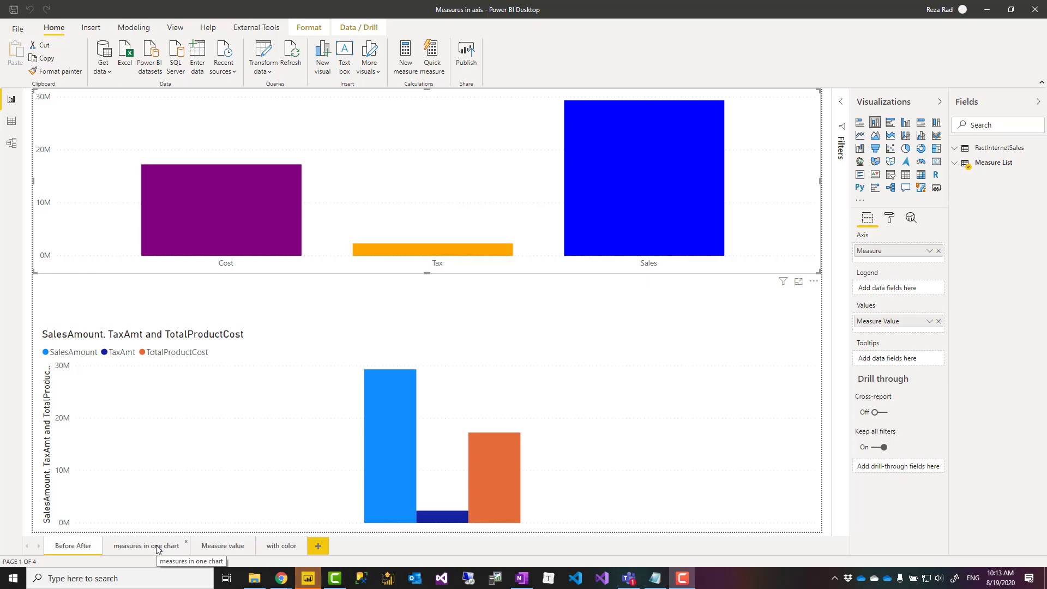
Show the Measure List table's rows: Cost, Tax and Sales with Order 1, 2, 3
click(145, 545)
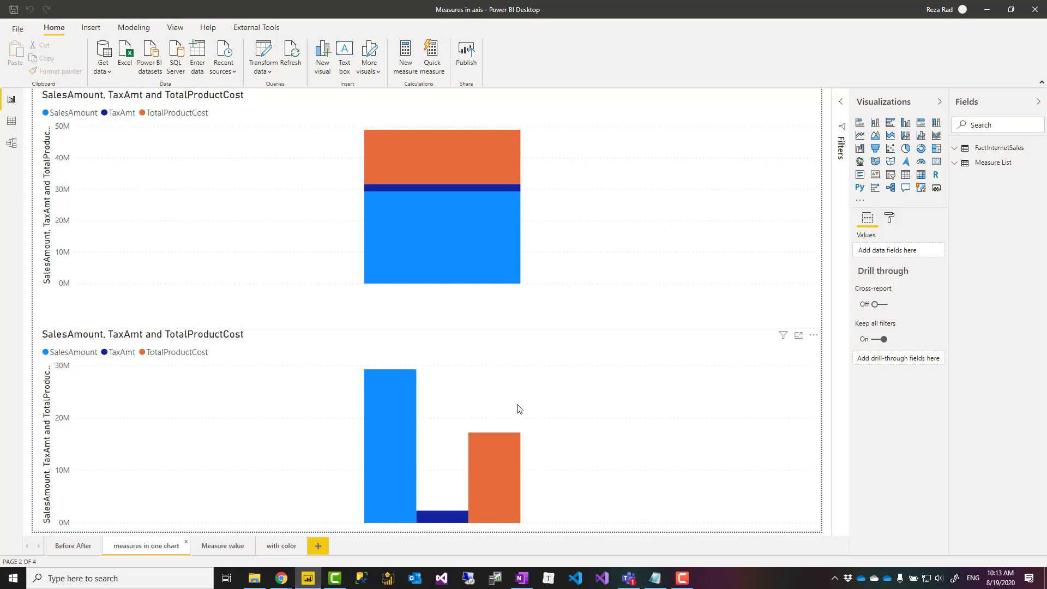
mouse_move(557, 285)
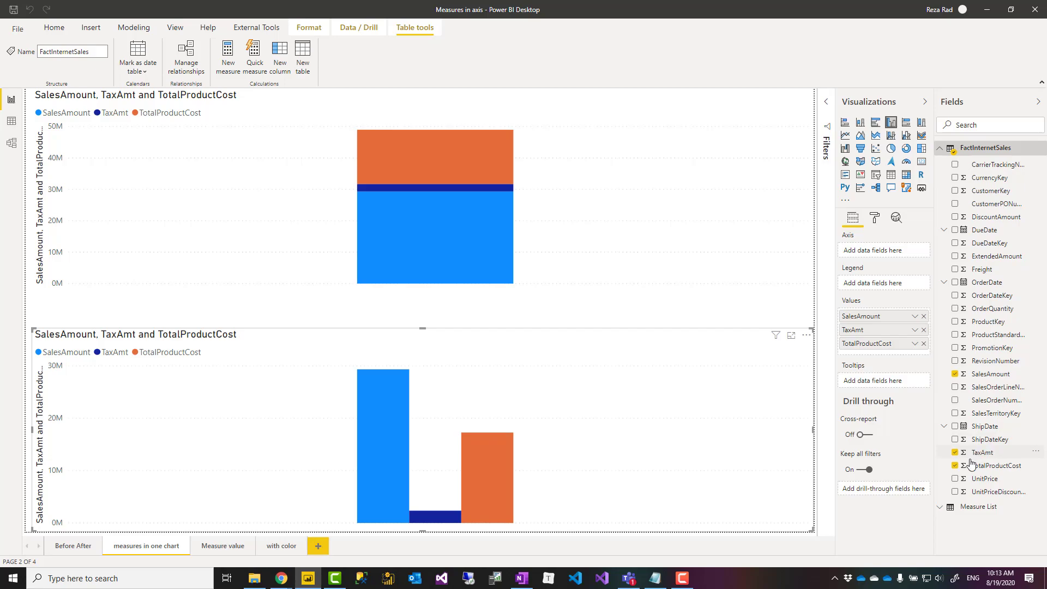
mouse_move(972, 462)
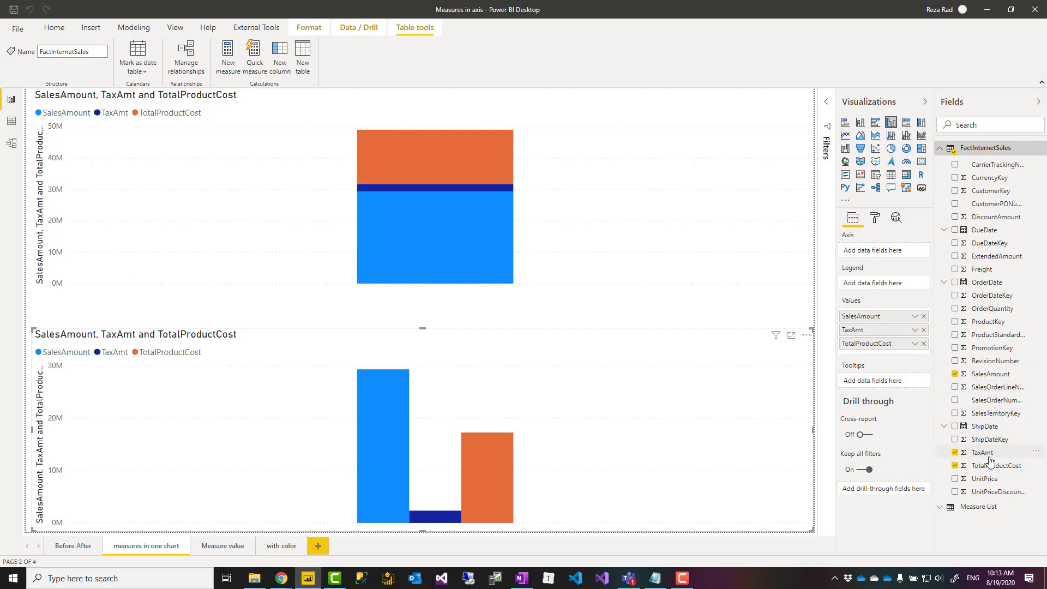
mouse_move(1000, 466)
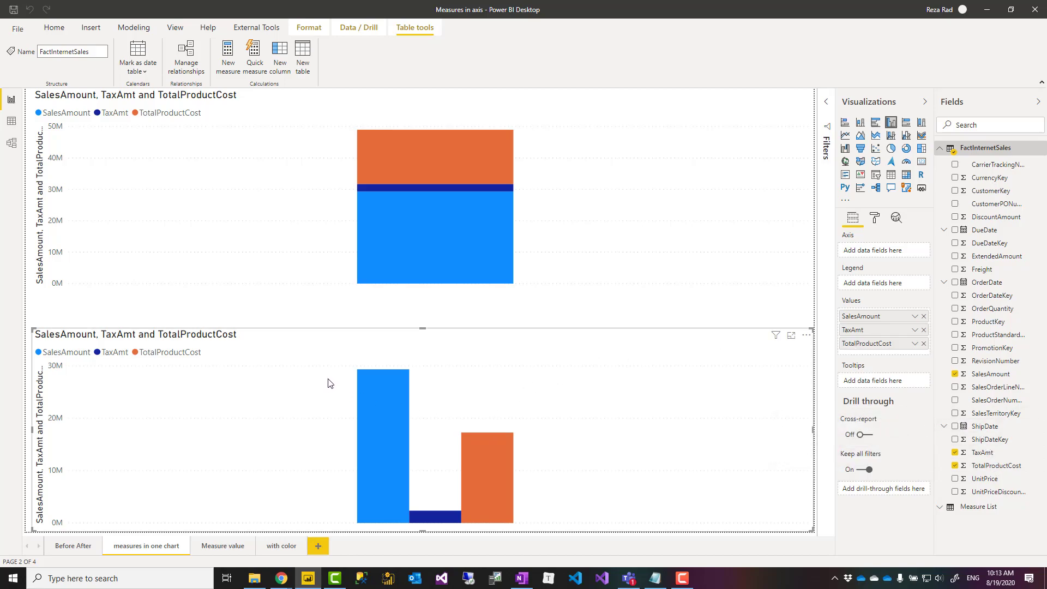
mouse_move(864, 122)
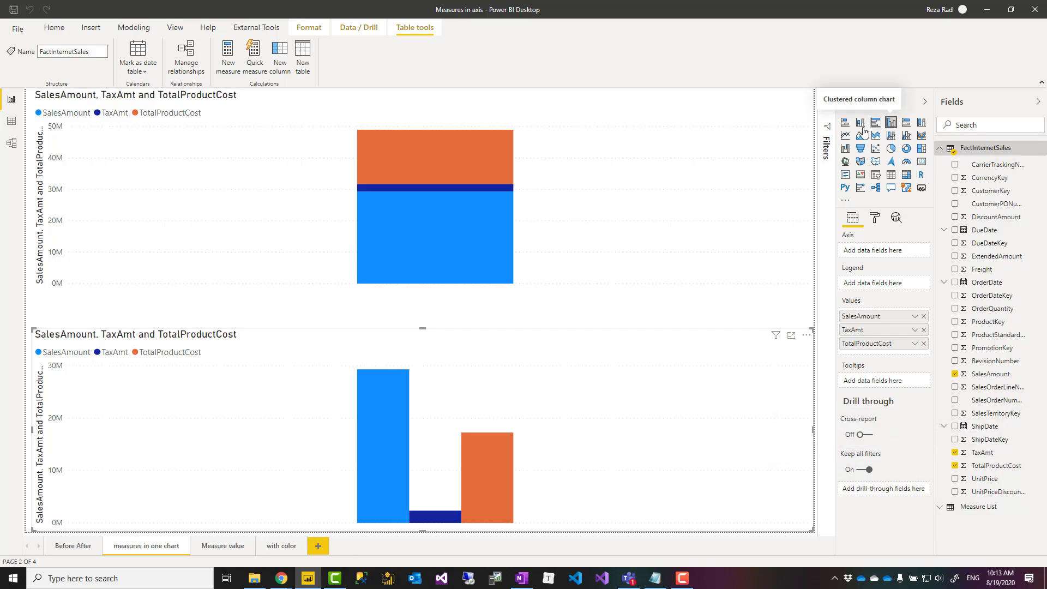
mouse_move(615, 236)
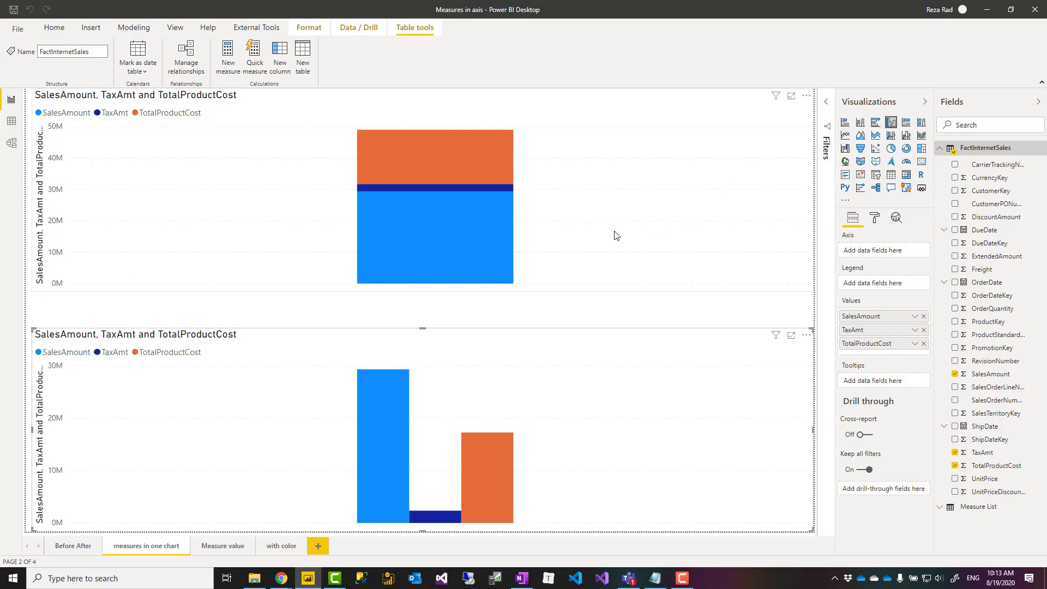
mouse_move(742, 208)
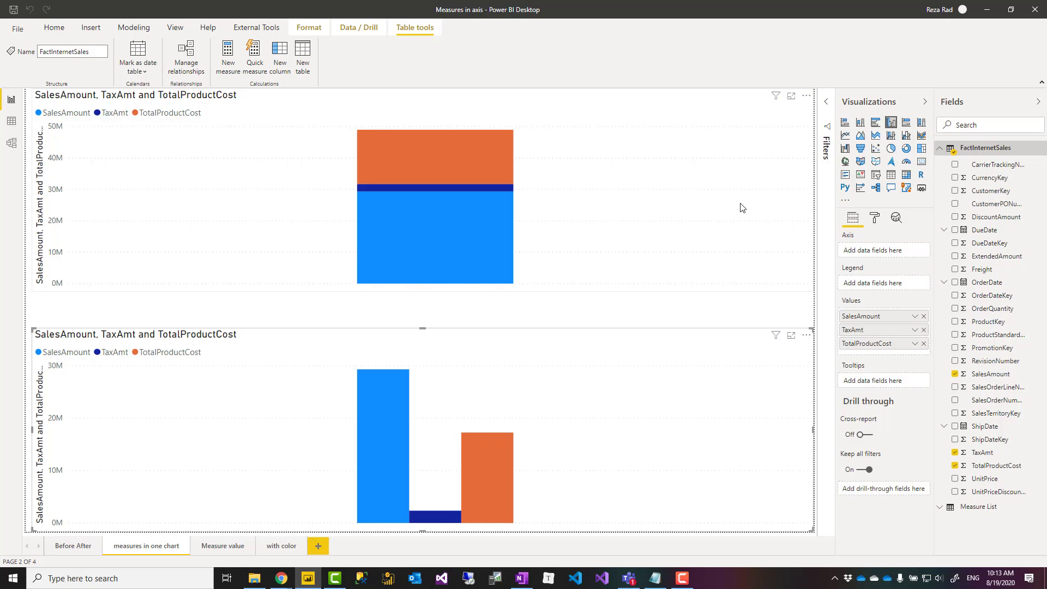
mouse_move(565, 403)
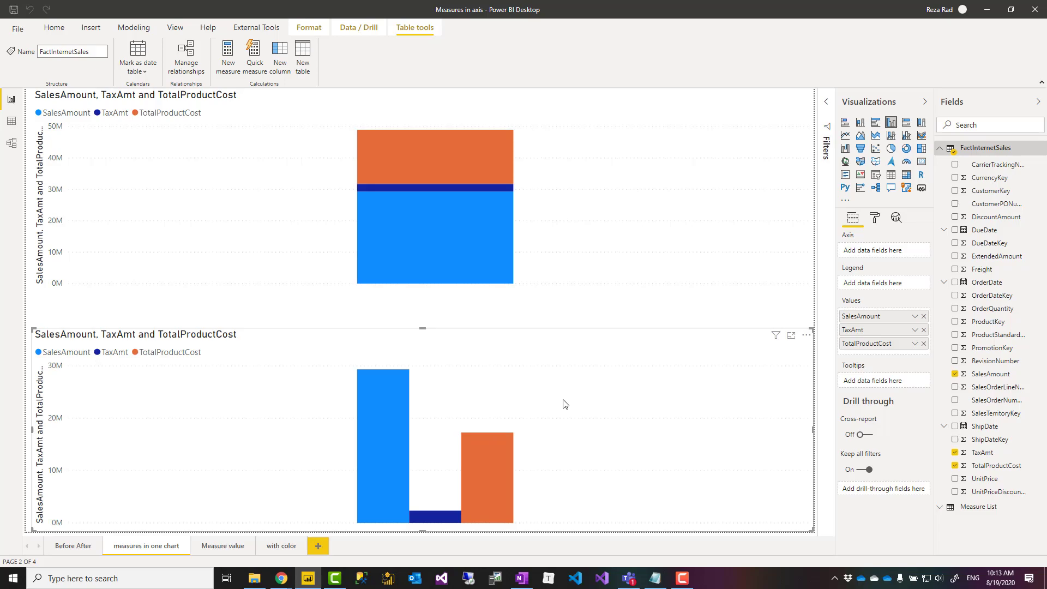
mouse_move(883, 364)
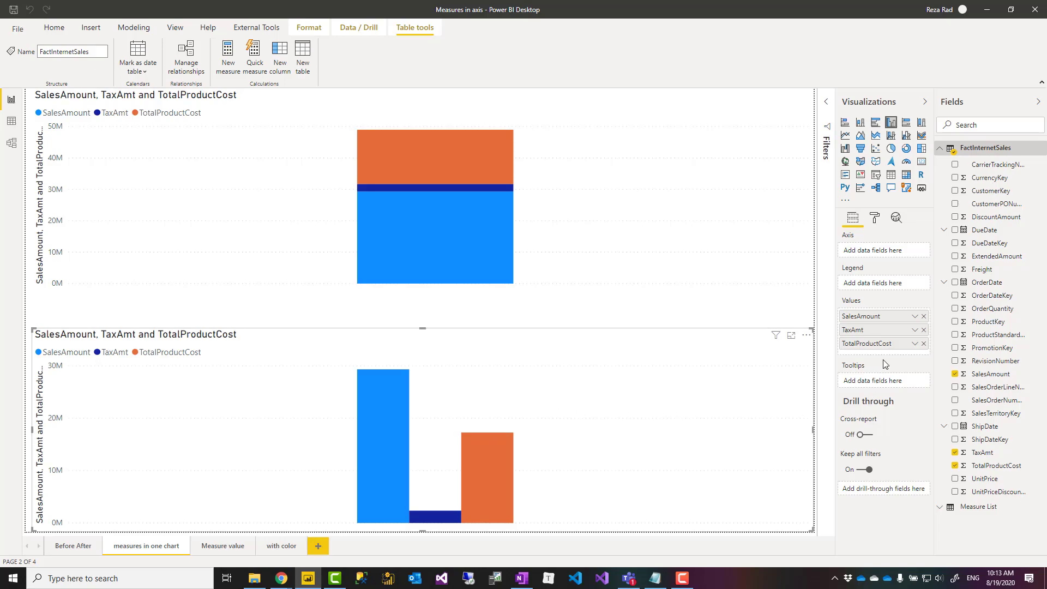
mouse_move(852, 256)
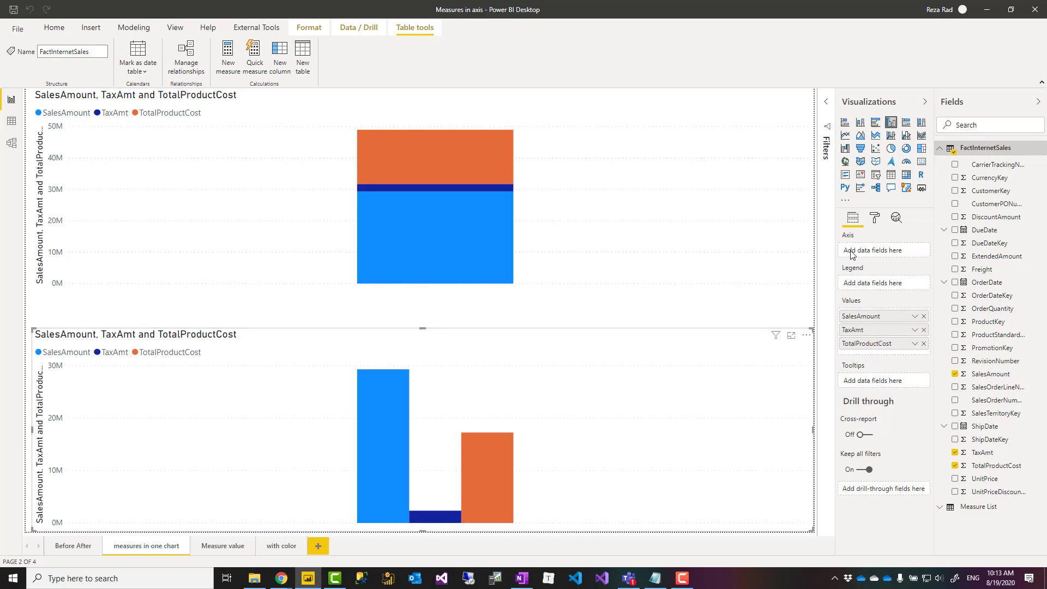
mouse_move(861, 254)
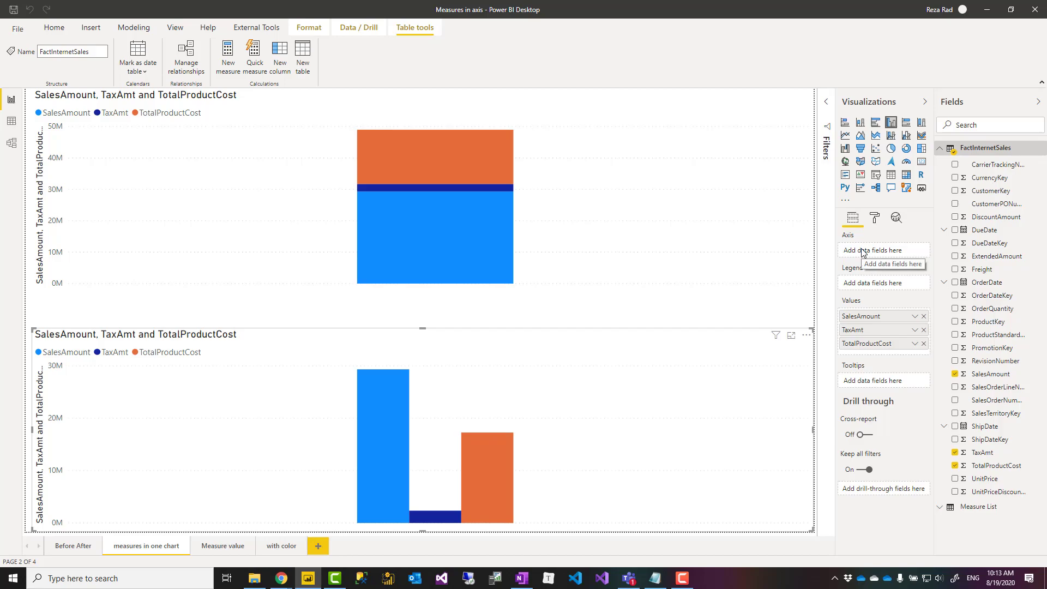
mouse_move(327, 459)
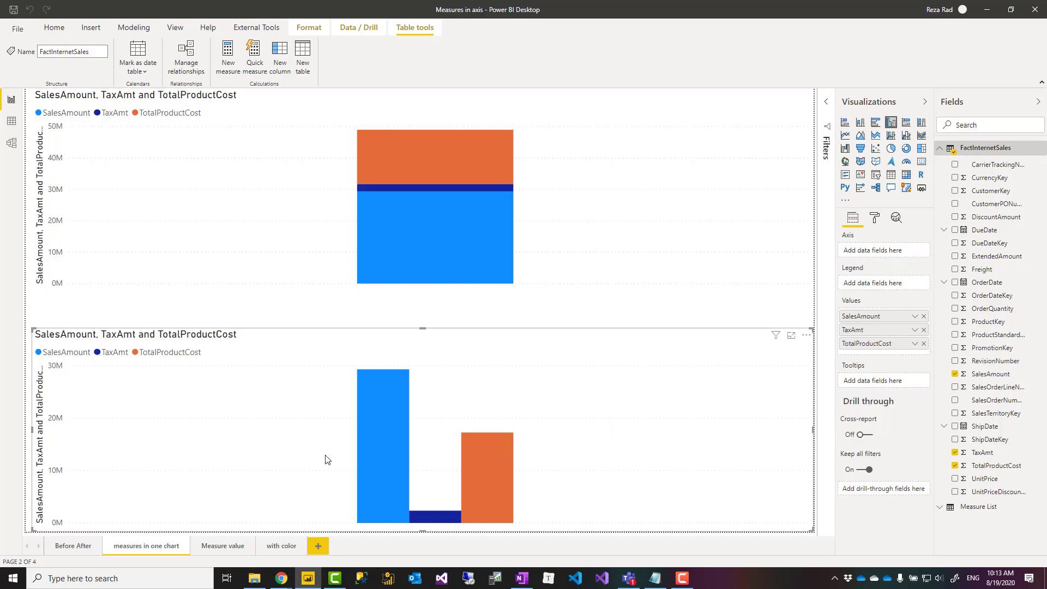
mouse_move(566, 418)
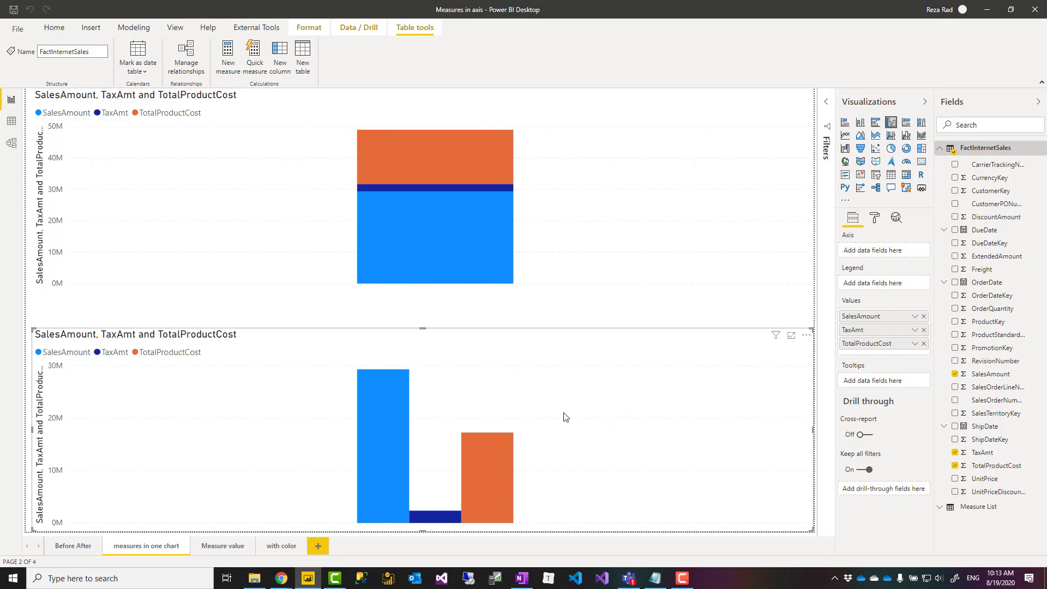
mouse_move(608, 437)
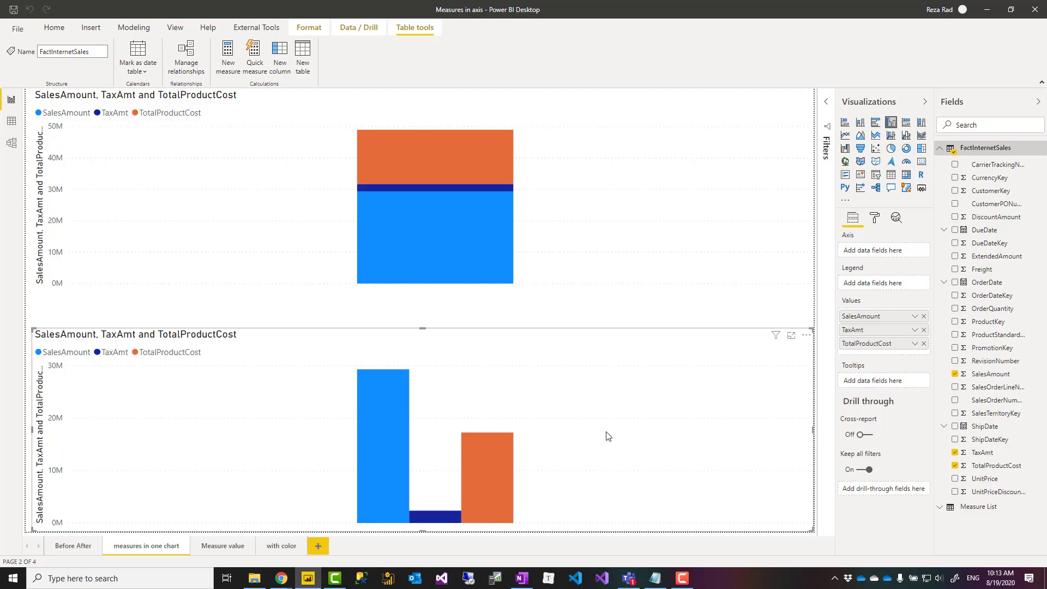
mouse_move(751, 379)
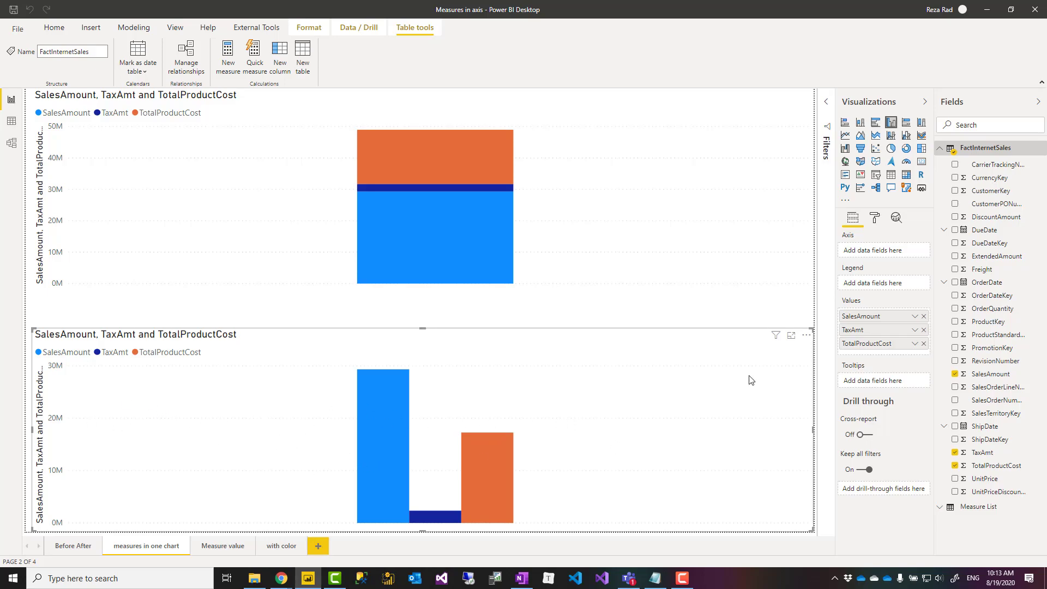
mouse_move(496, 398)
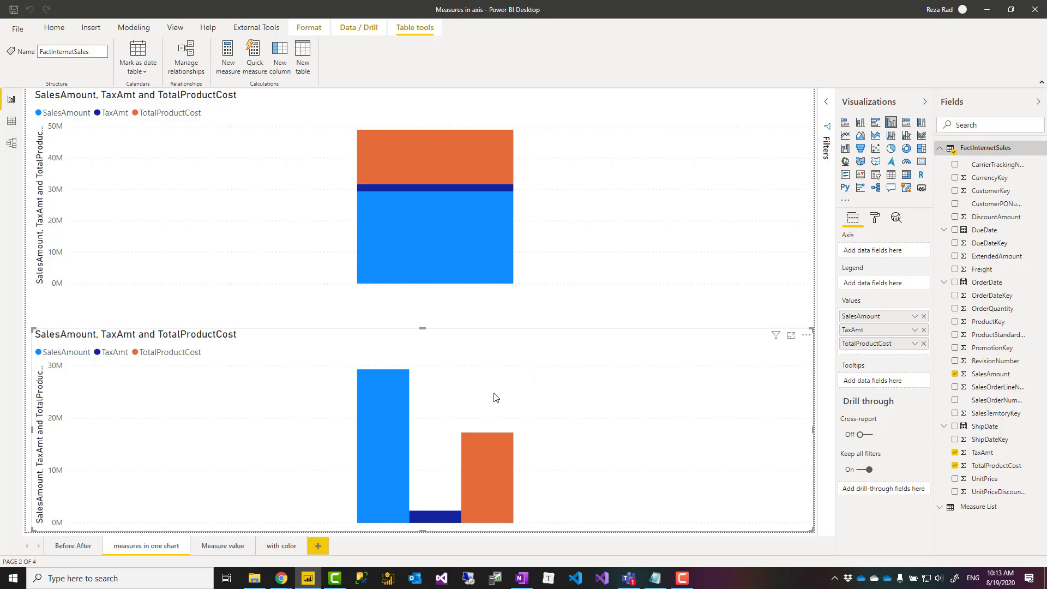
mouse_move(429, 507)
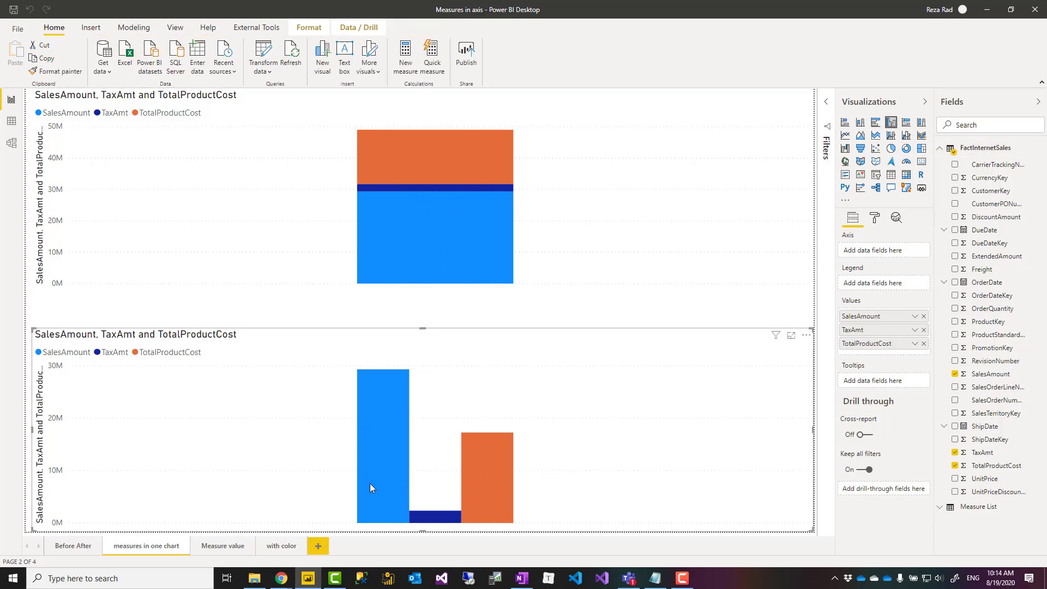
mouse_move(388, 531)
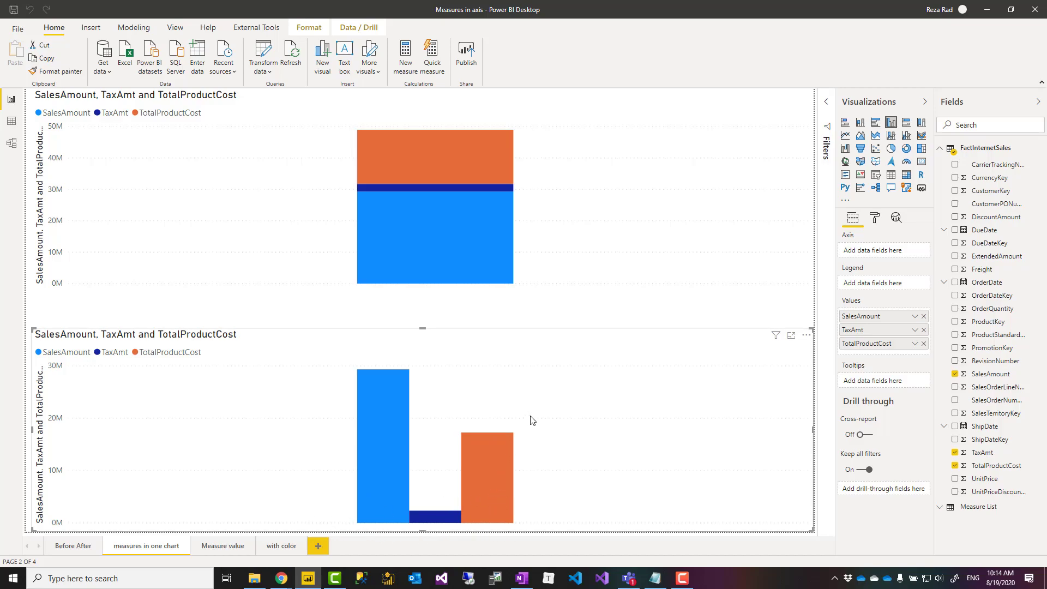
mouse_move(539, 402)
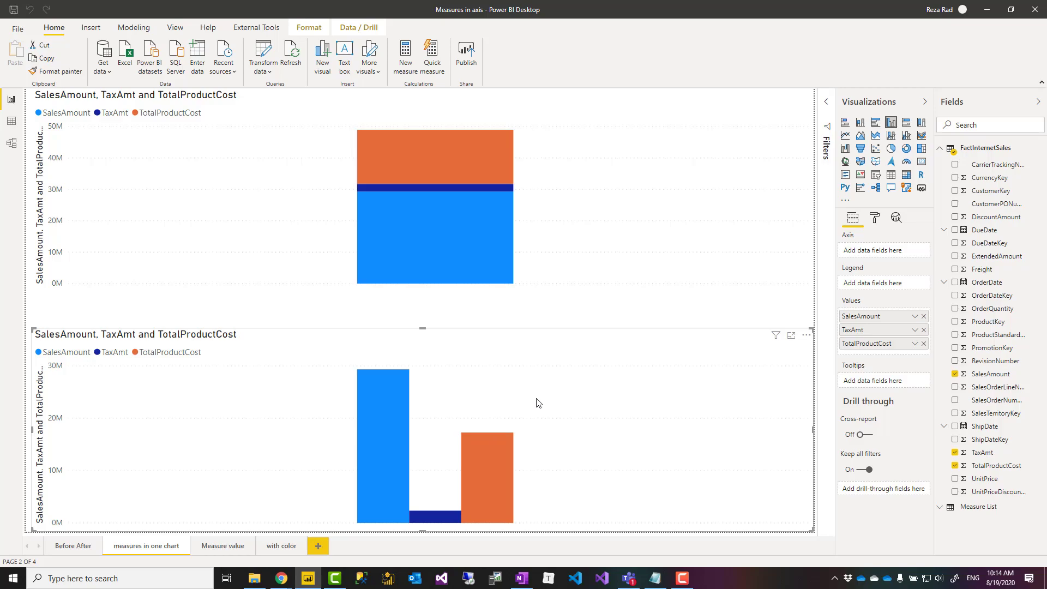
mouse_move(978, 517)
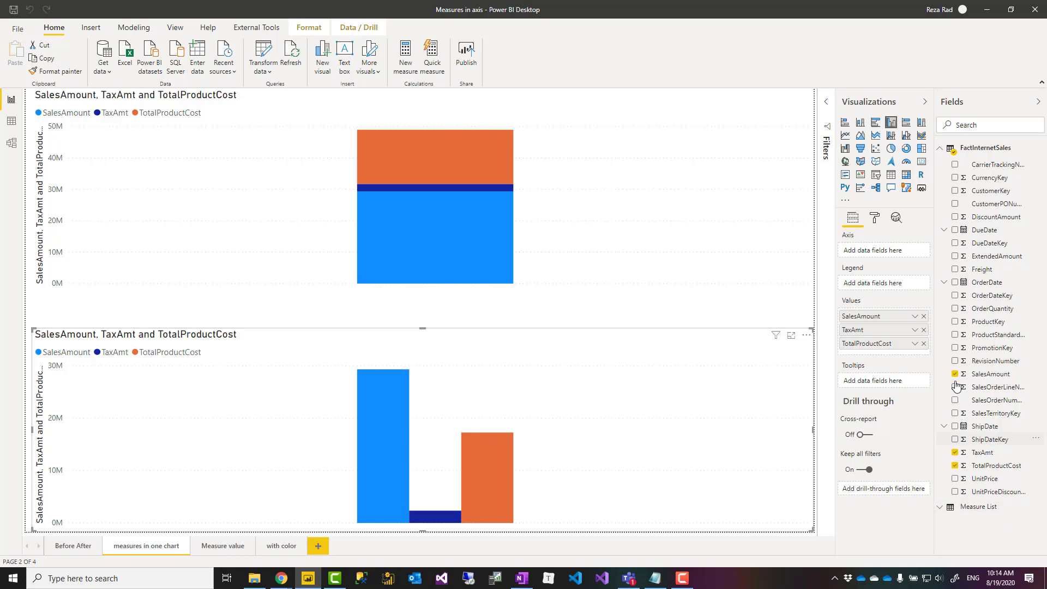
mouse_move(955, 538)
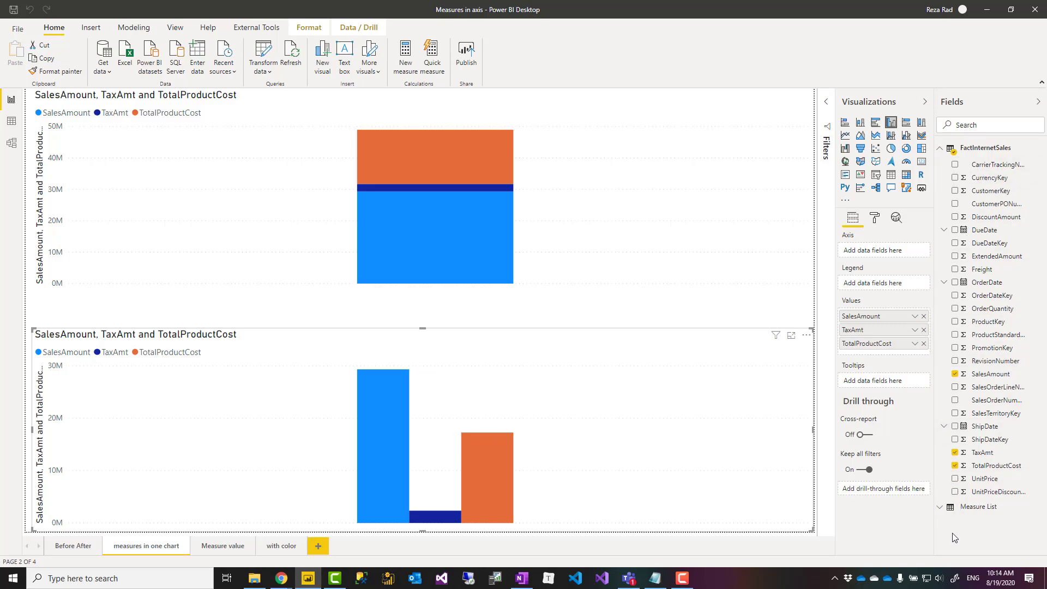
mouse_move(945, 535)
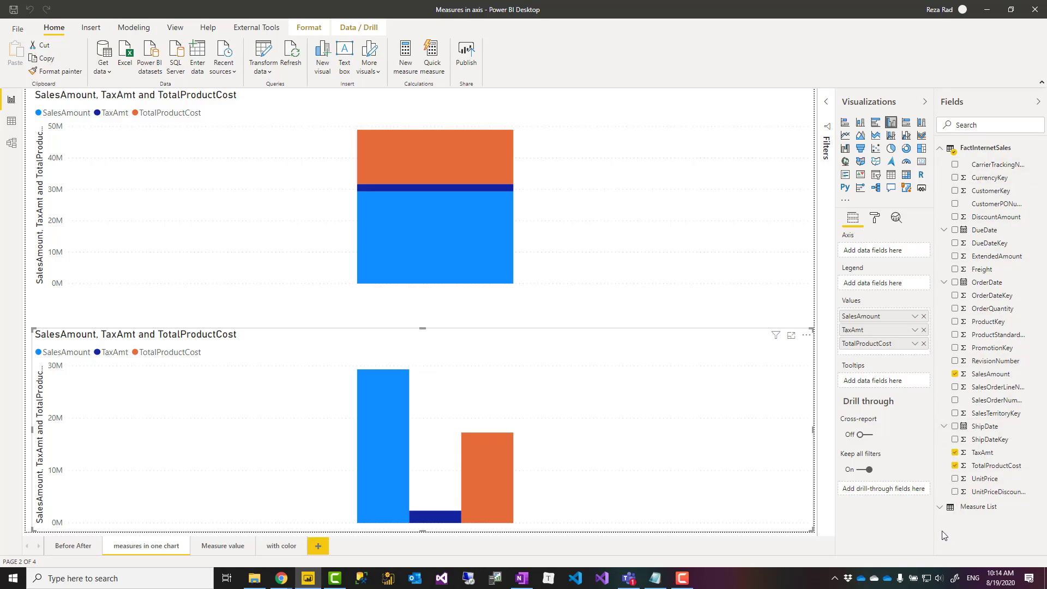
mouse_move(688, 528)
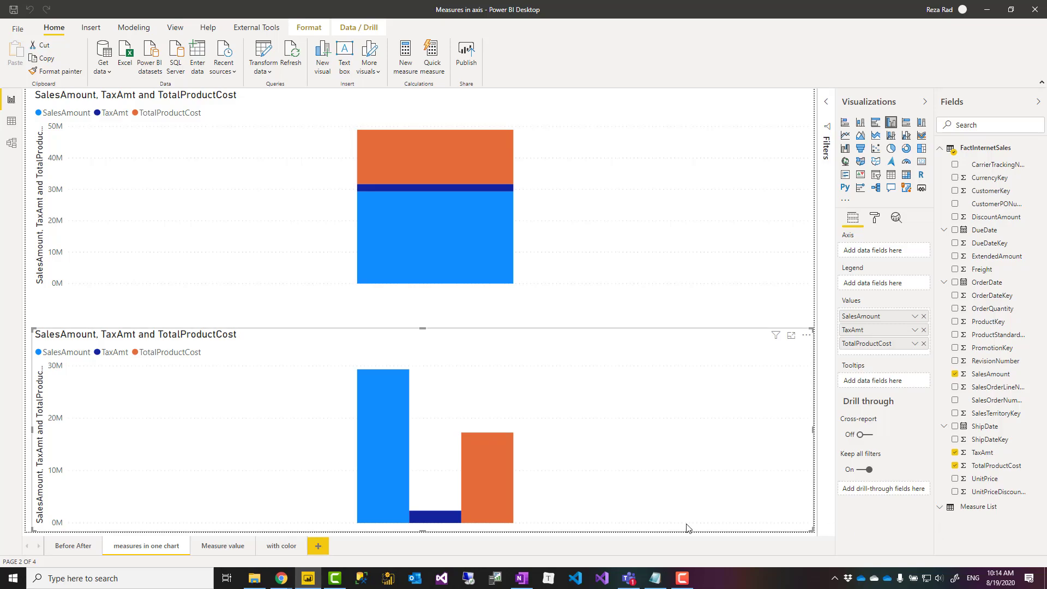
mouse_move(170, 481)
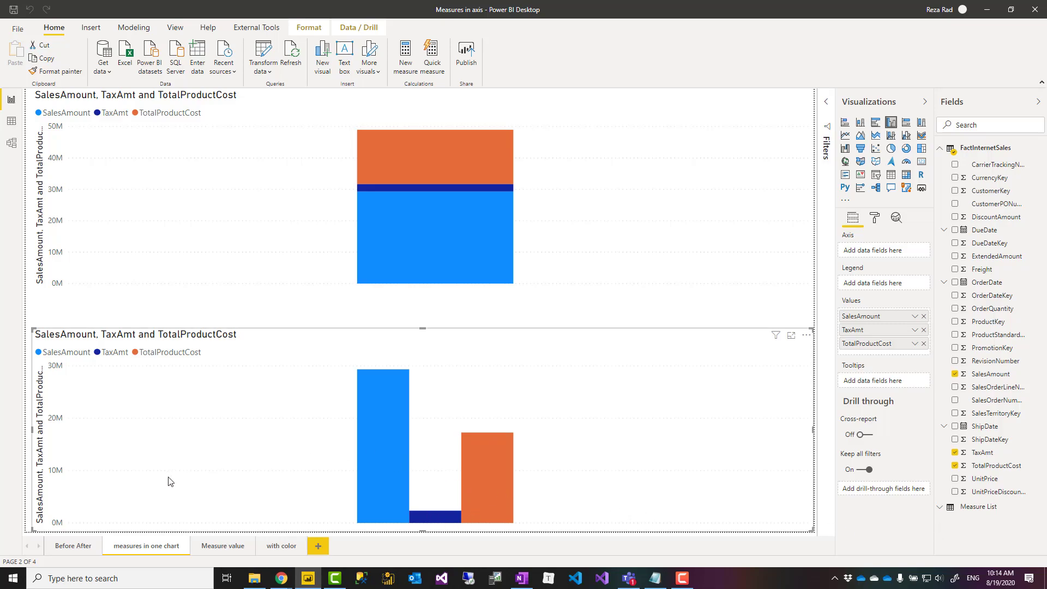
mouse_move(196, 111)
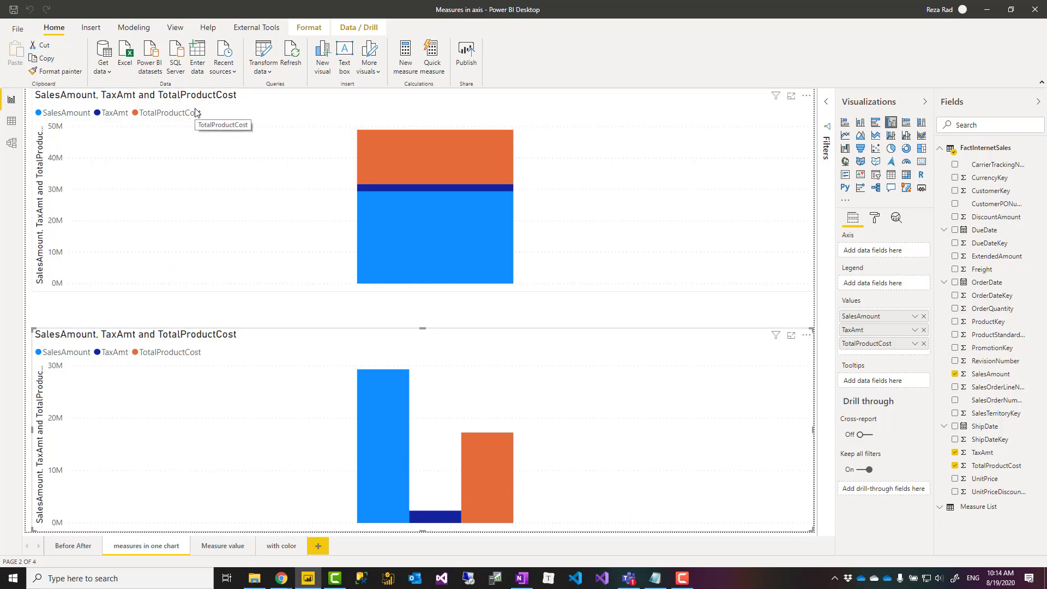
mouse_move(190, 94)
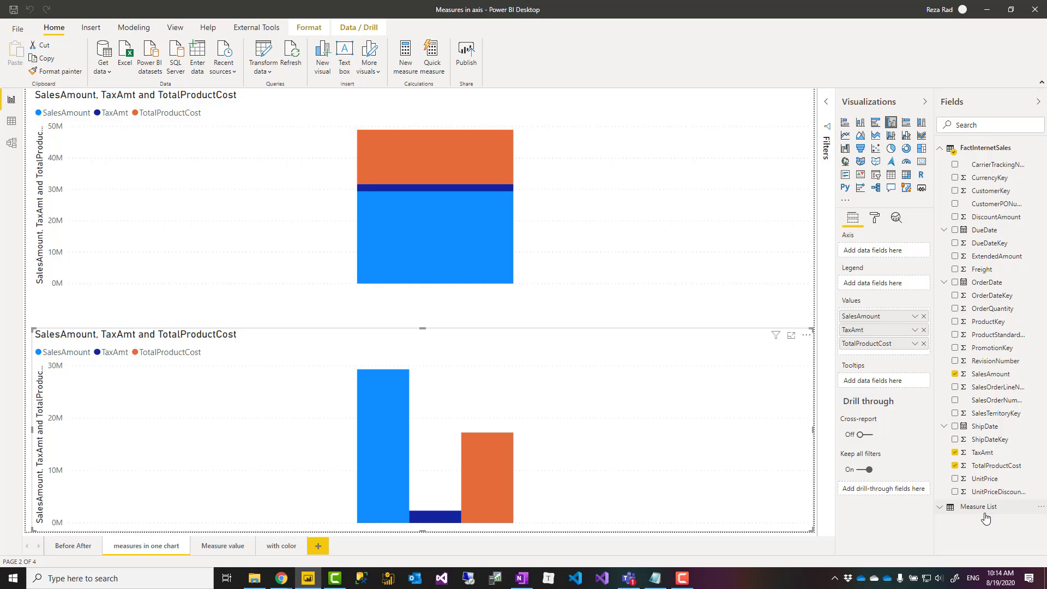
mouse_move(843, 451)
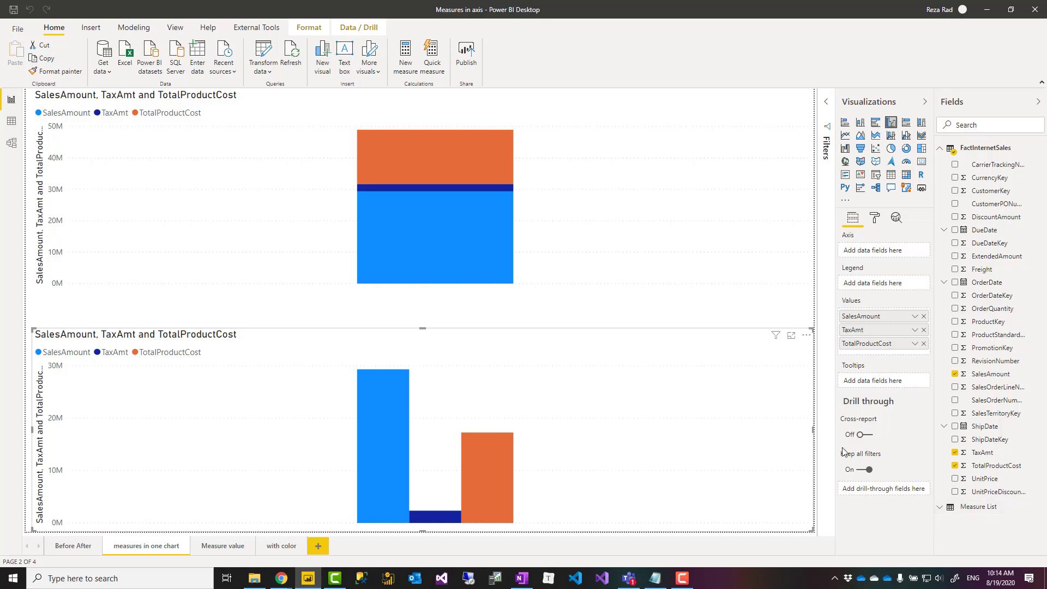
mouse_move(334, 121)
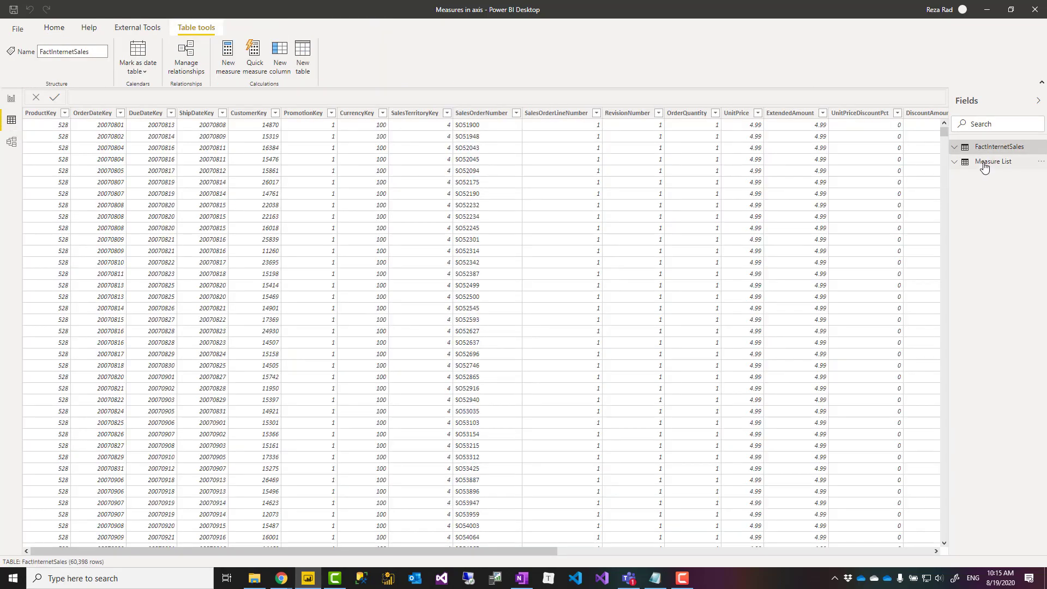
click(995, 161)
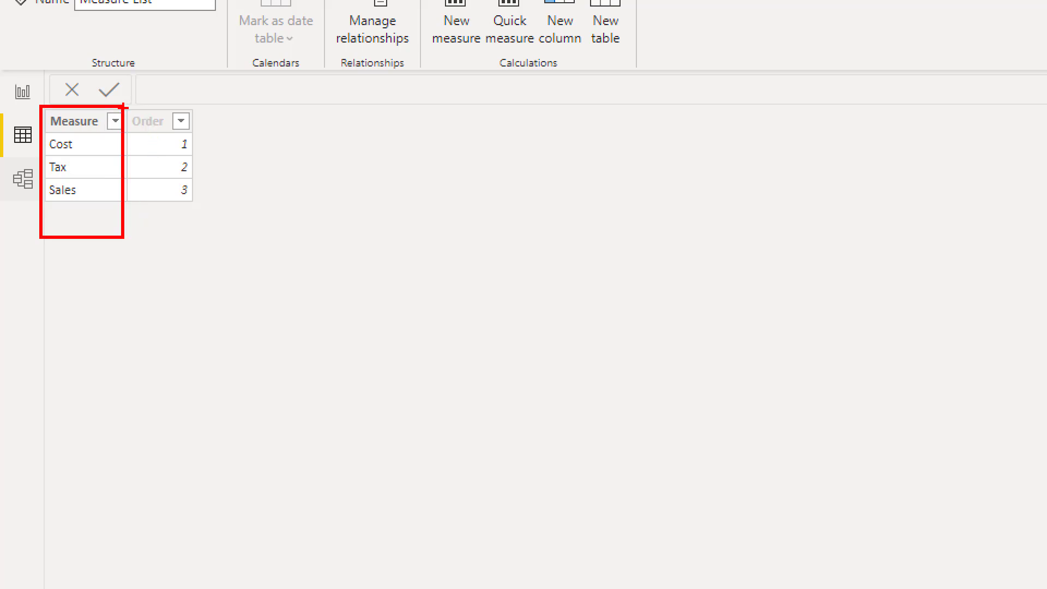
click(148, 121)
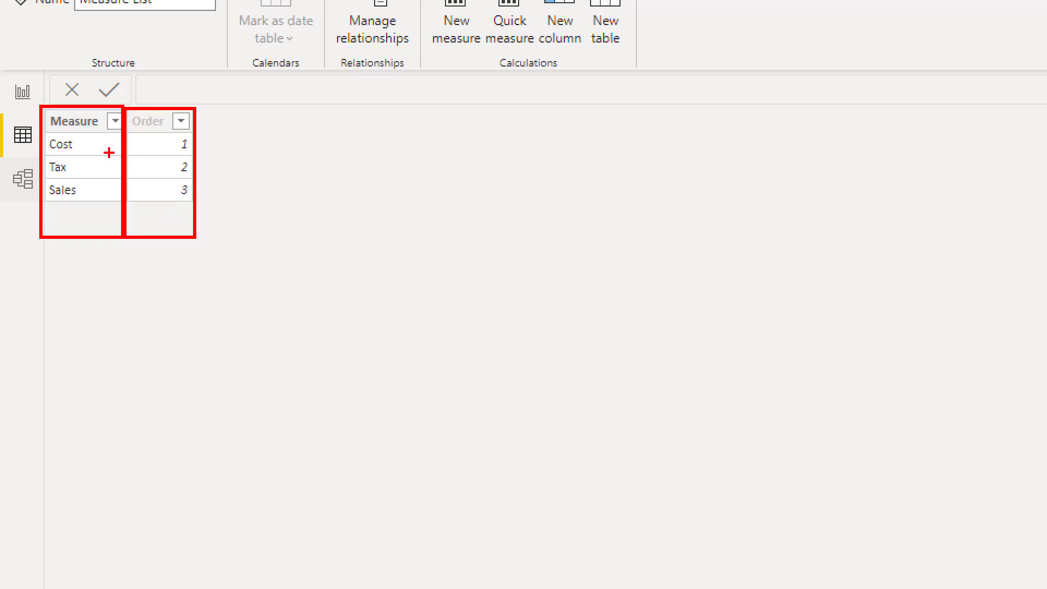
mouse_move(63, 153)
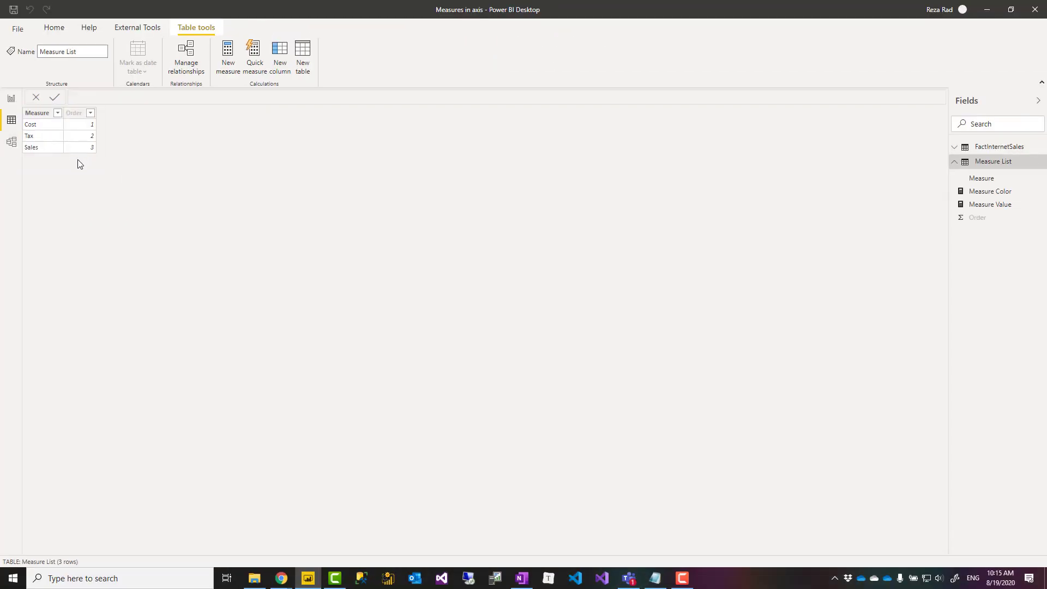
click(73, 113)
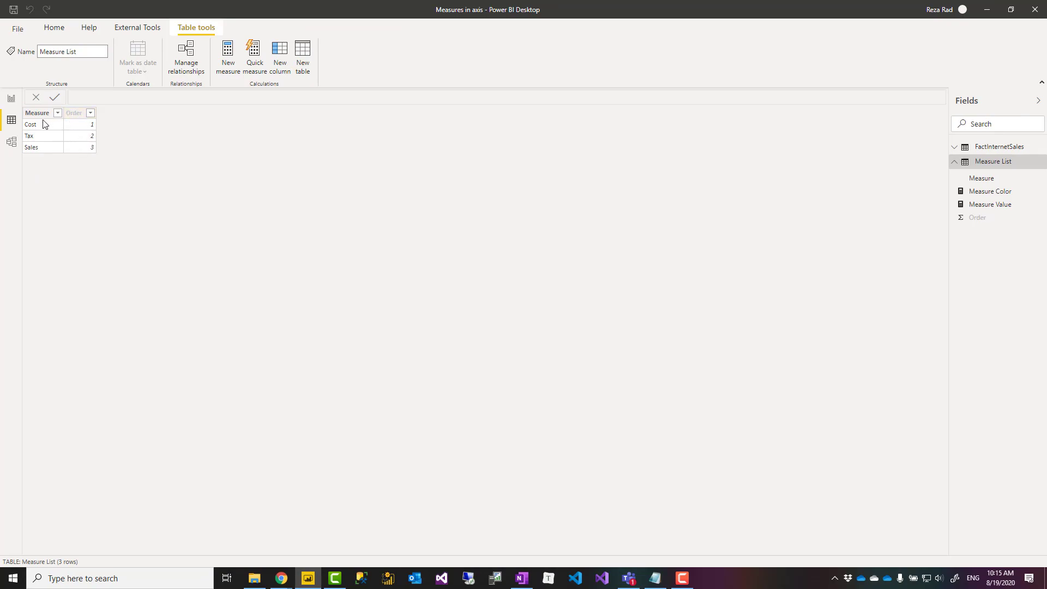
Sort the Measure column by the Order column and return to the report page
click(36, 112)
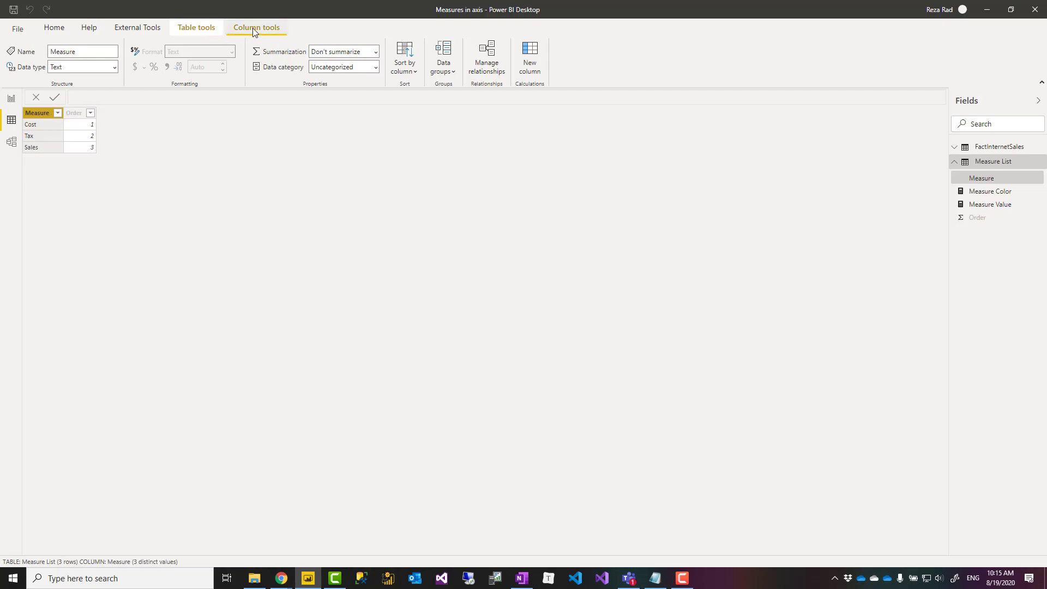
click(403, 56)
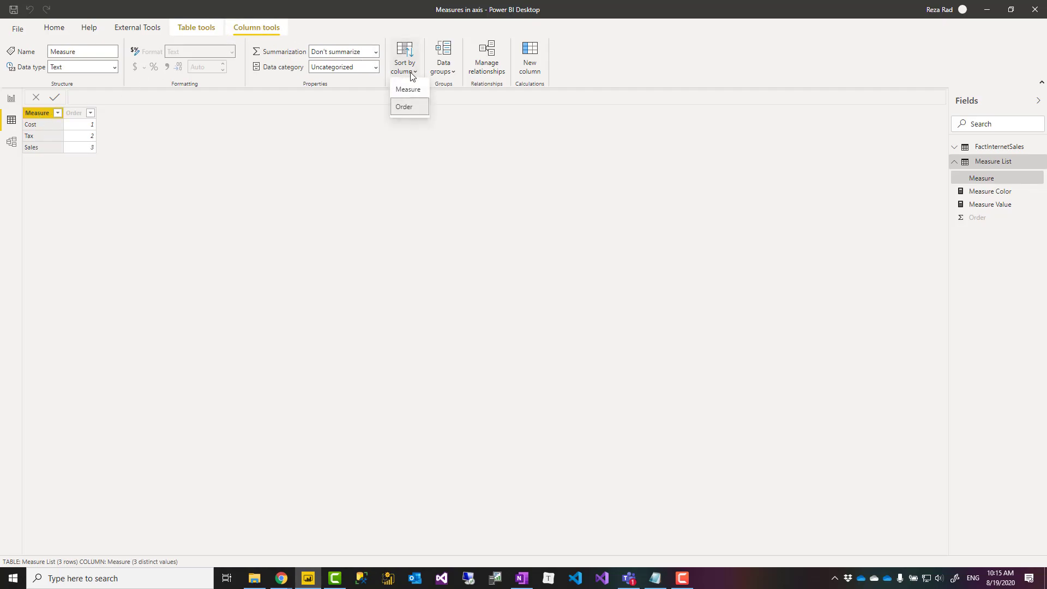
mouse_move(424, 112)
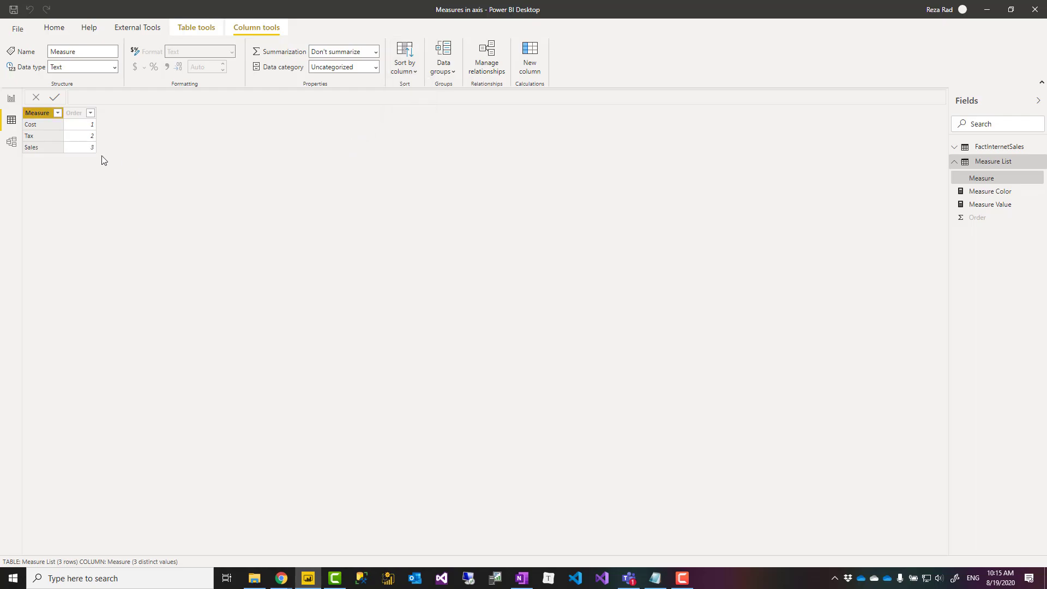
click(73, 112)
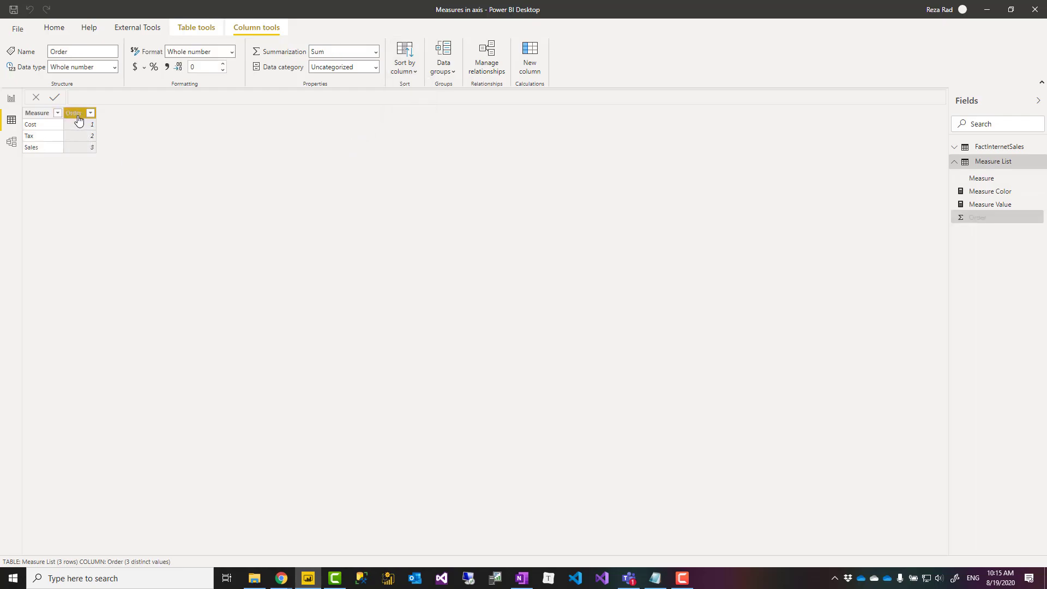
click(89, 112)
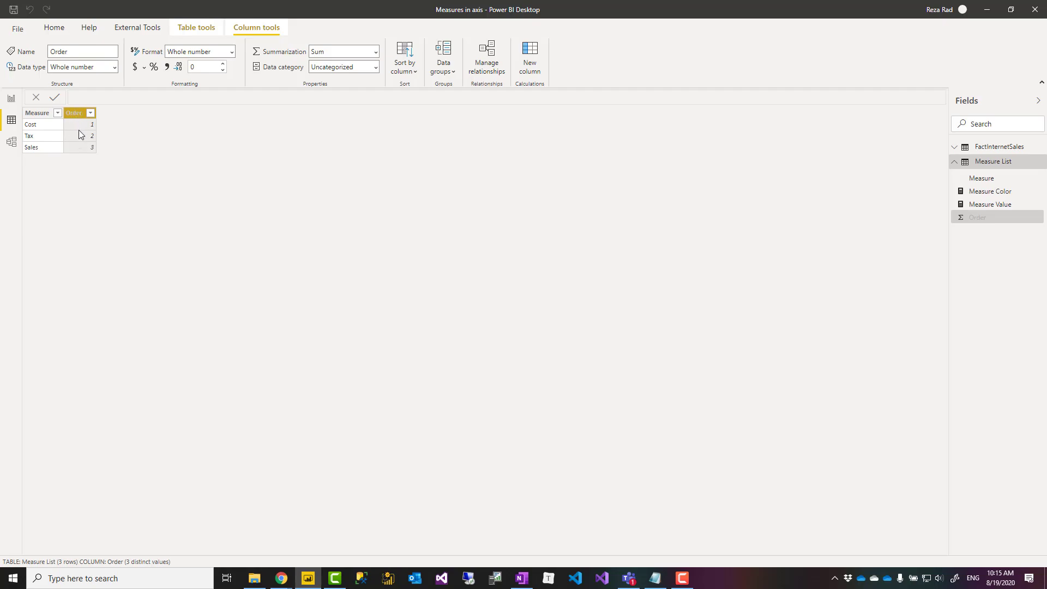
click(90, 113)
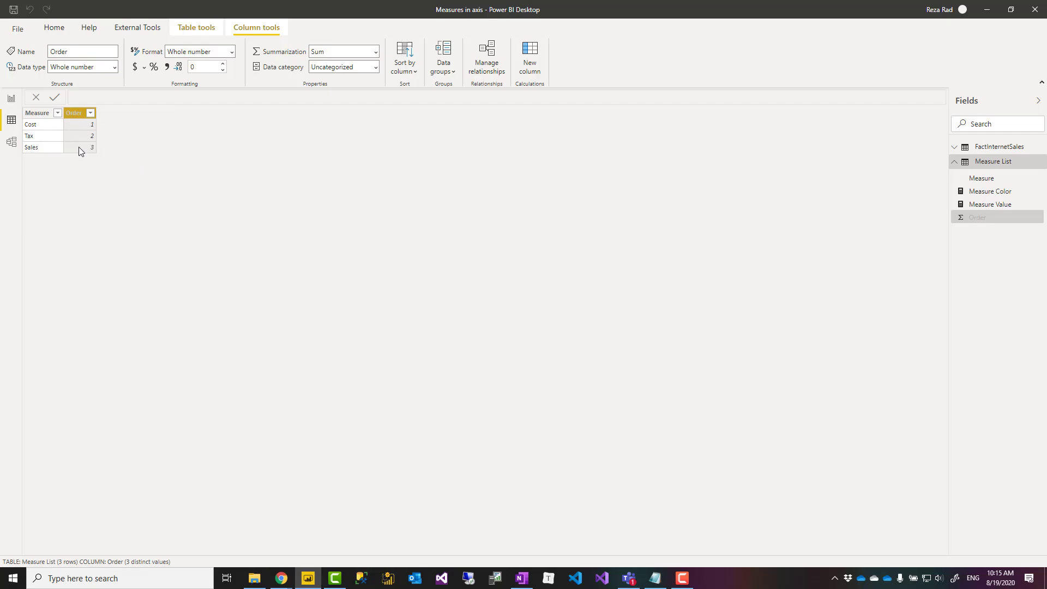
mouse_move(63, 127)
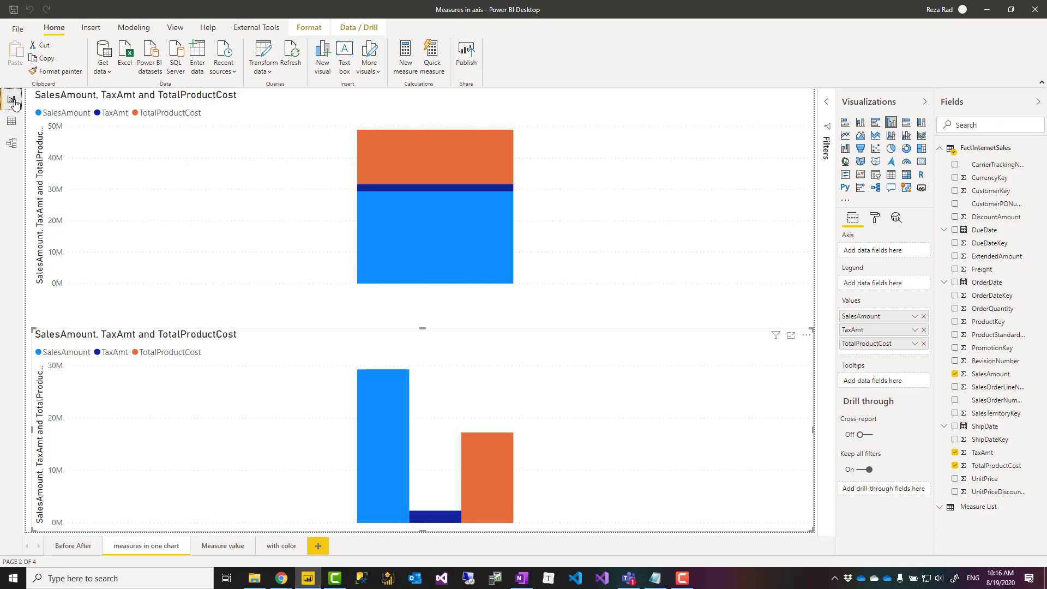
mouse_move(283, 529)
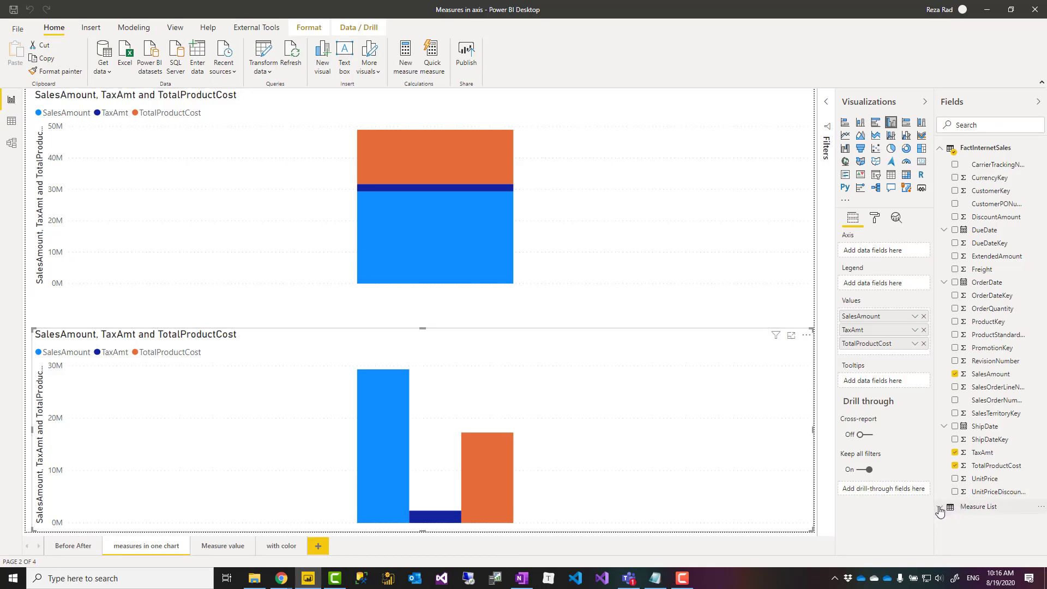
Expand Measure List and display the Measure Value SWITCH formula over Sales, Cost and TAX
click(941, 507)
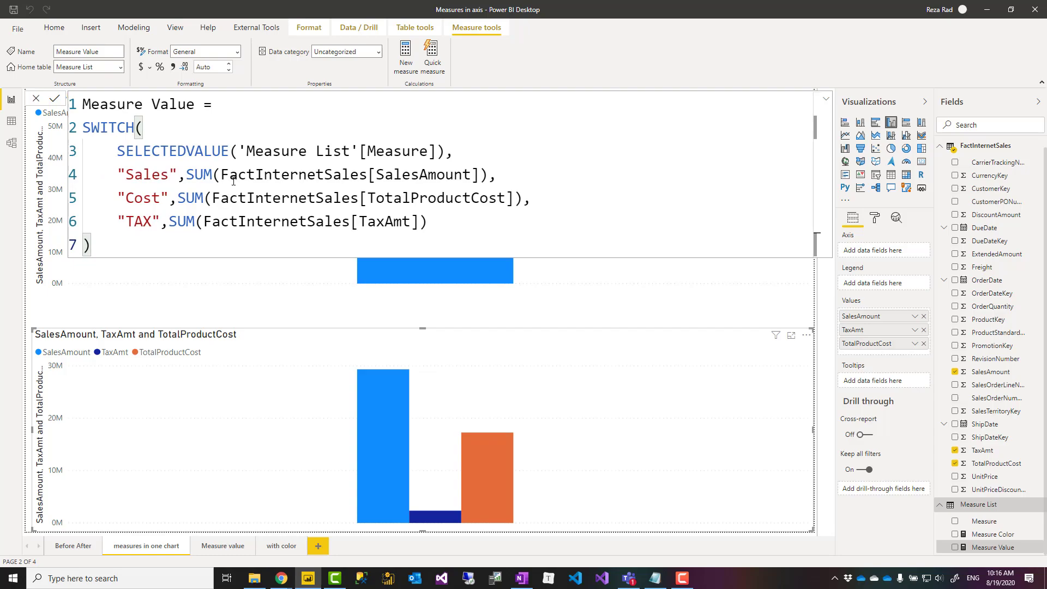
double_click(107, 127)
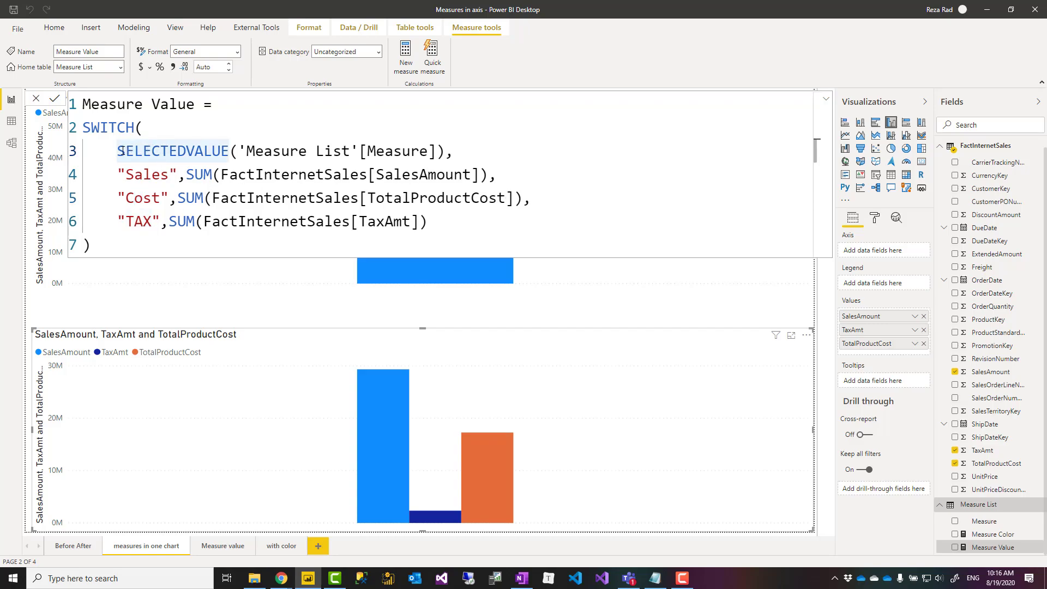
Review SELECTEDVALUE and the TotalProductCost sum, then show the Measure value page's Cost, Tax, Sales chart
double_click(173, 150)
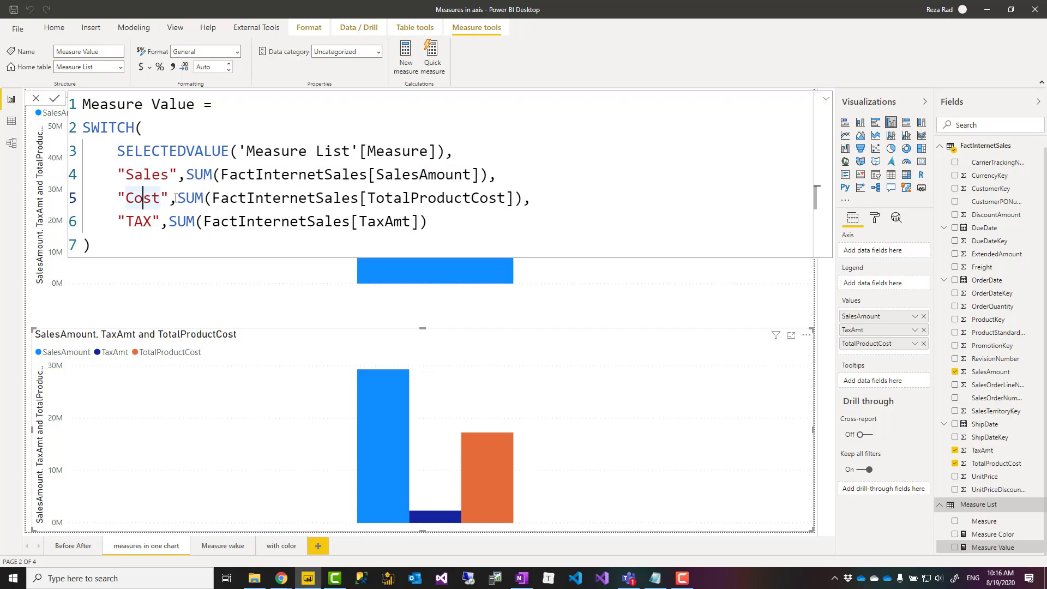
drag(178, 198, 528, 199)
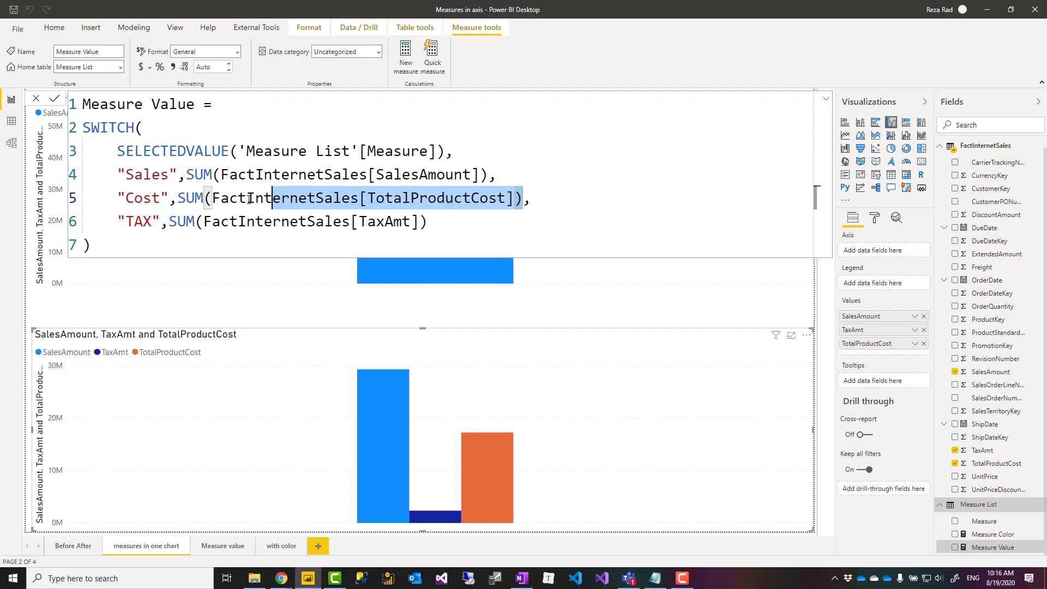
click(262, 485)
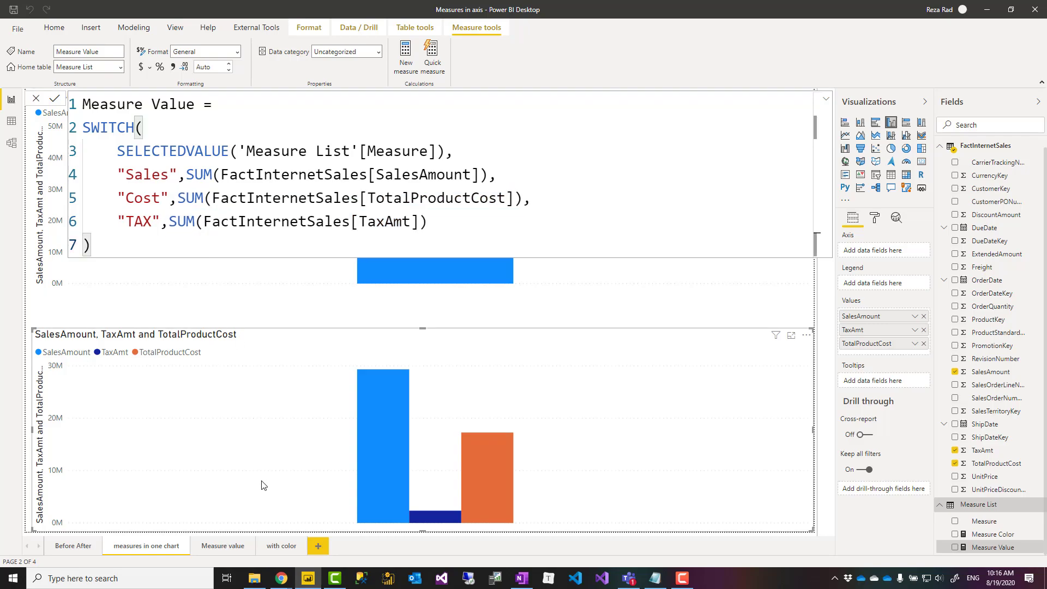
click(223, 545)
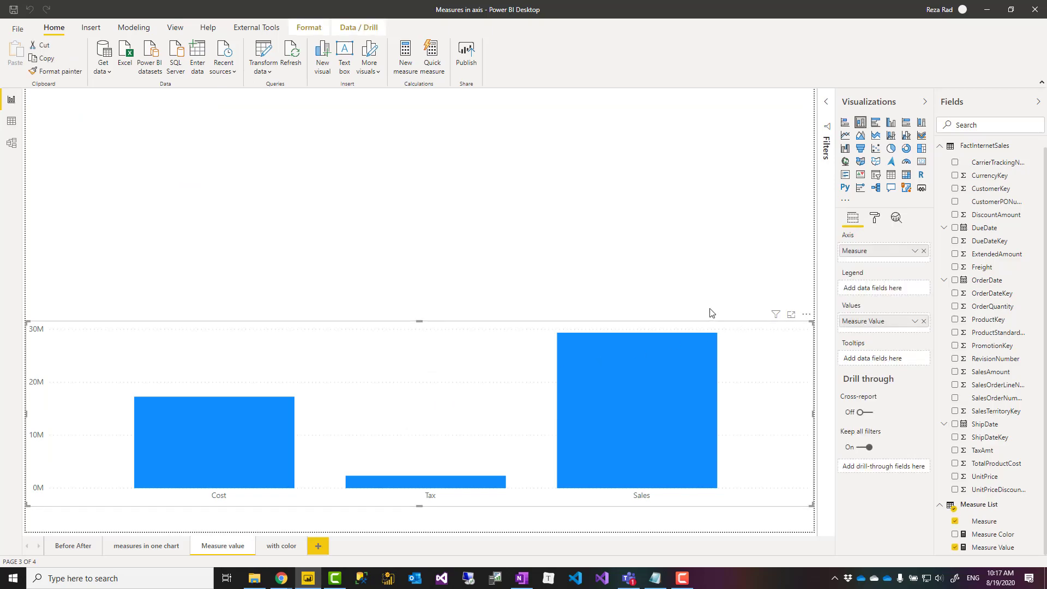
mouse_move(861, 127)
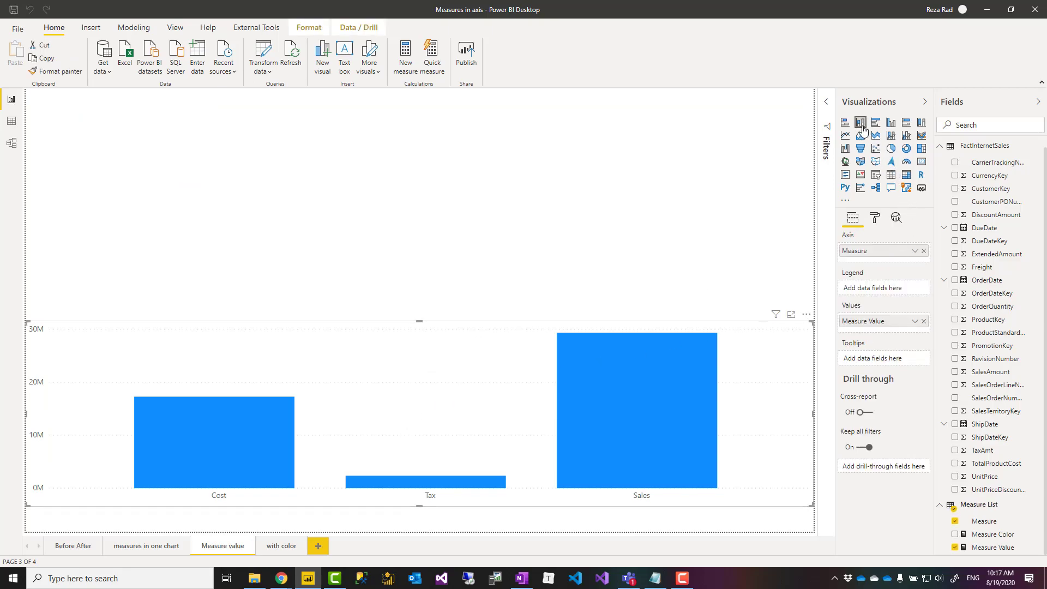
mouse_move(861, 126)
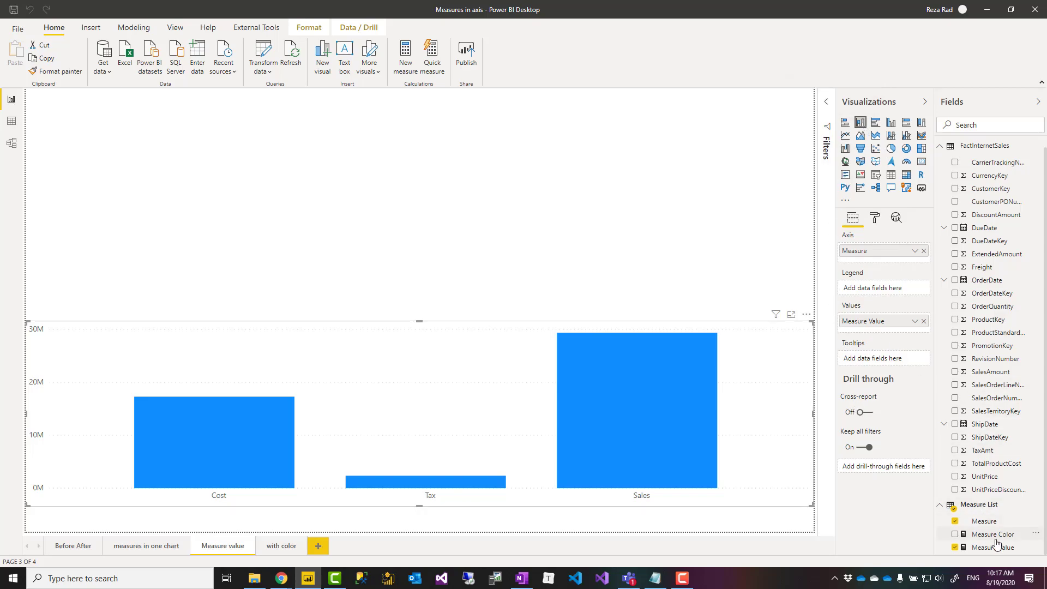
mouse_move(921, 349)
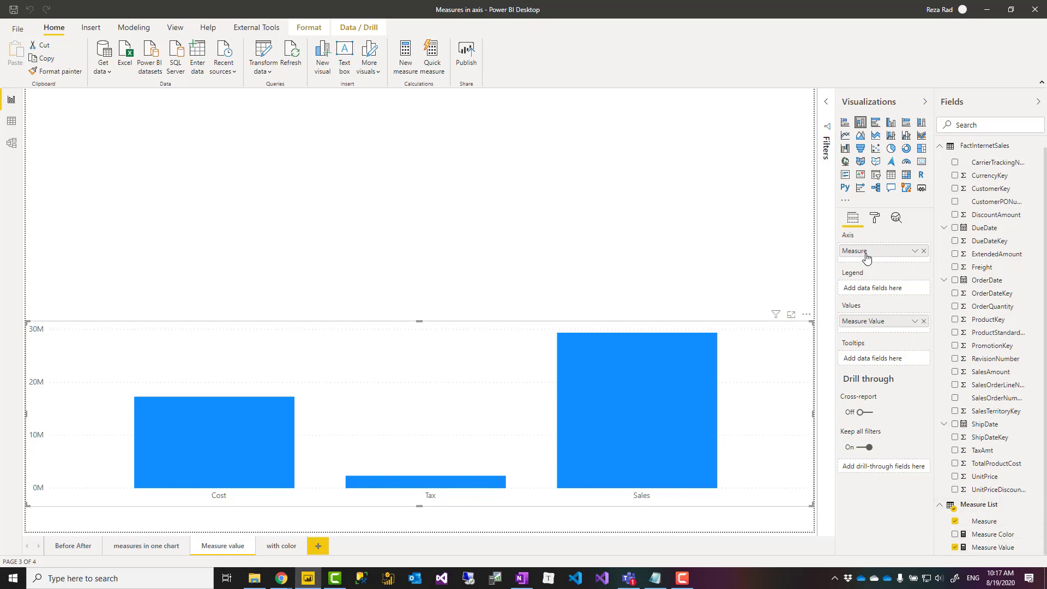
mouse_move(254, 486)
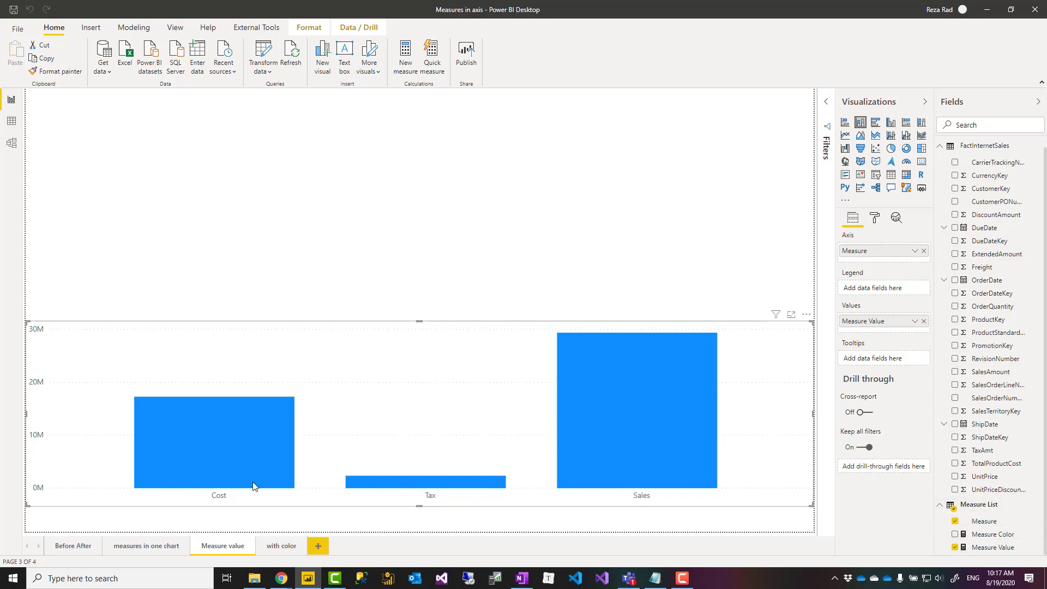
mouse_move(57, 503)
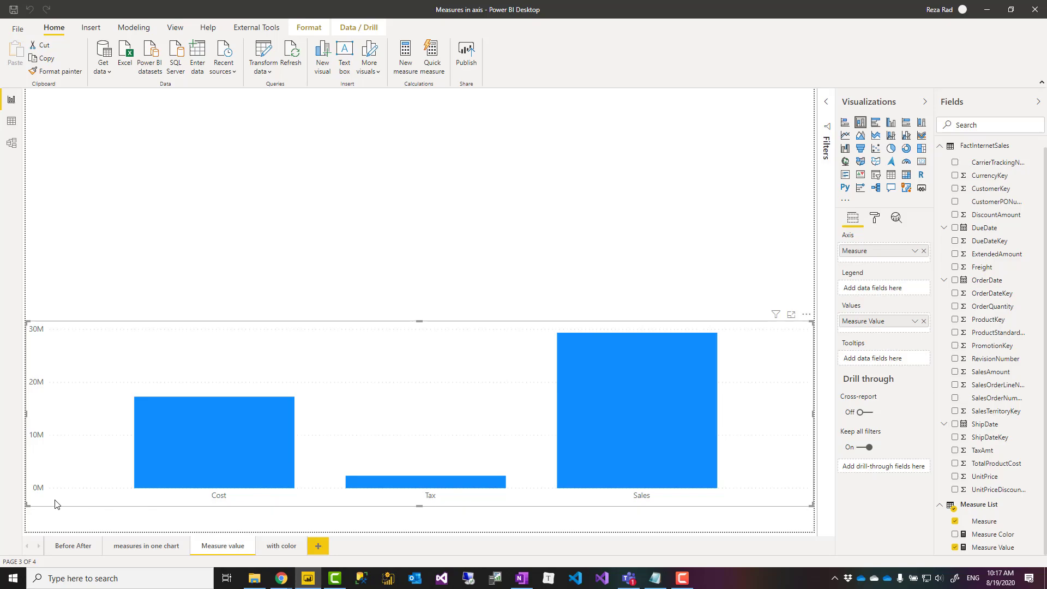
mouse_move(481, 537)
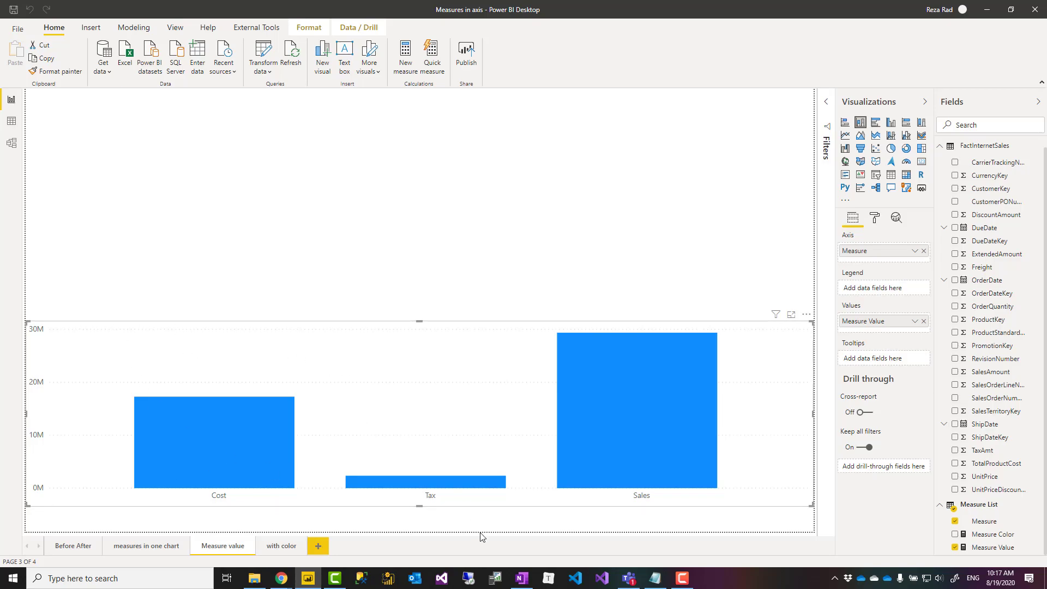
mouse_move(34, 446)
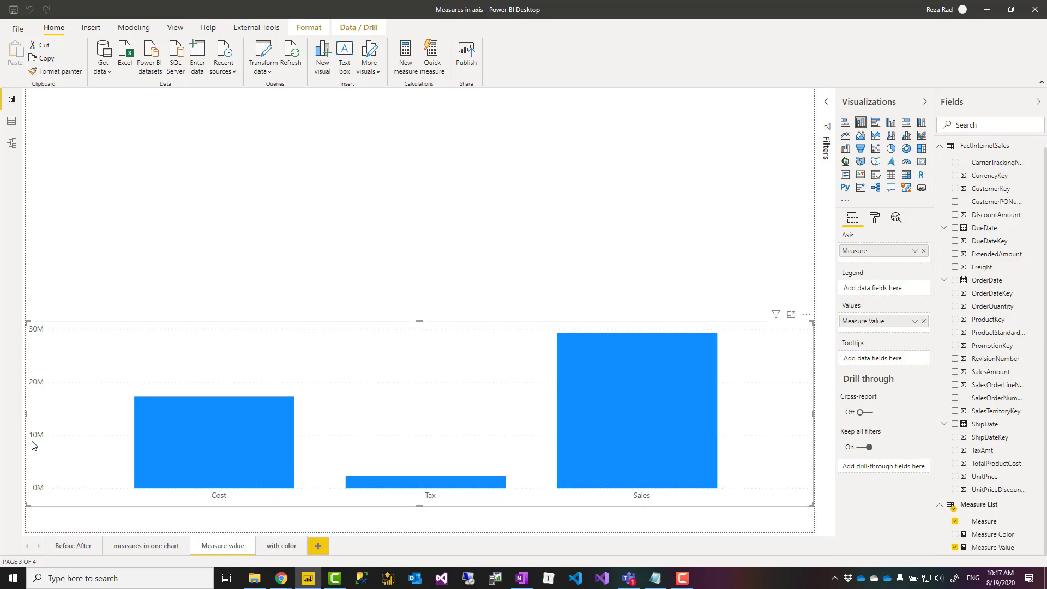
mouse_move(117, 491)
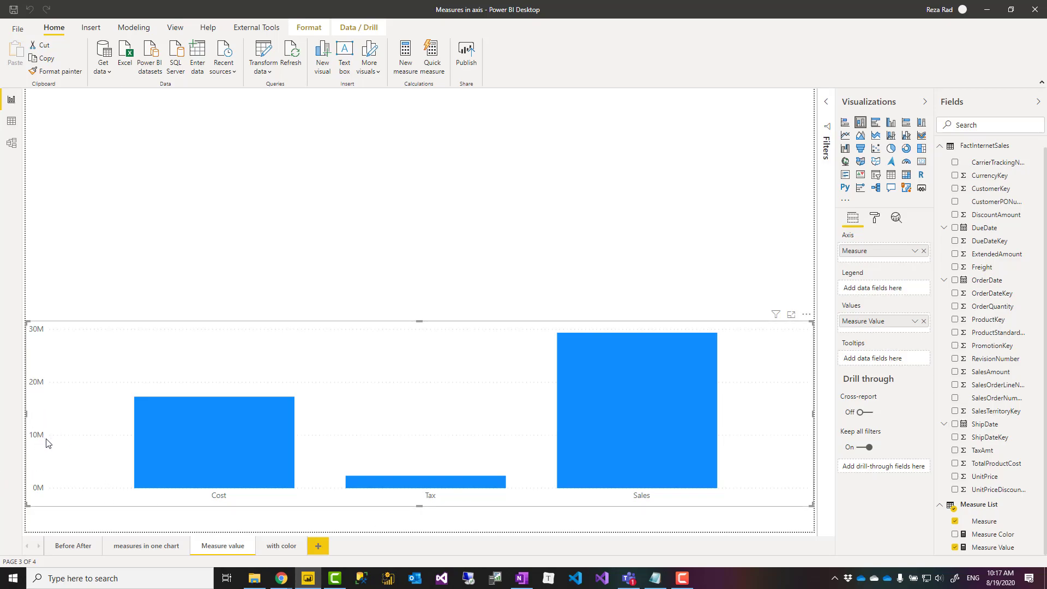
mouse_move(299, 378)
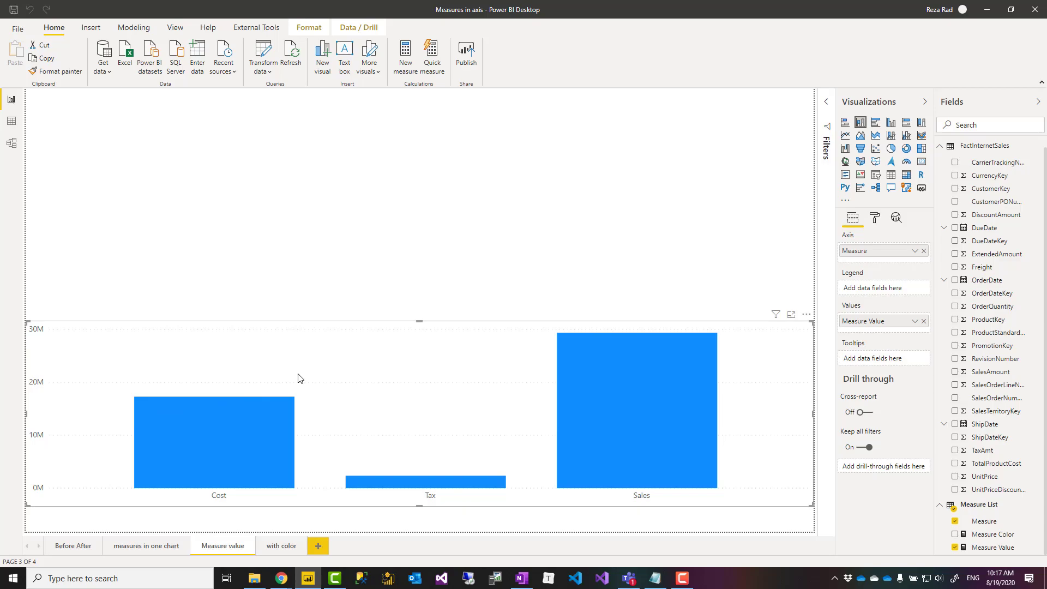
mouse_move(462, 394)
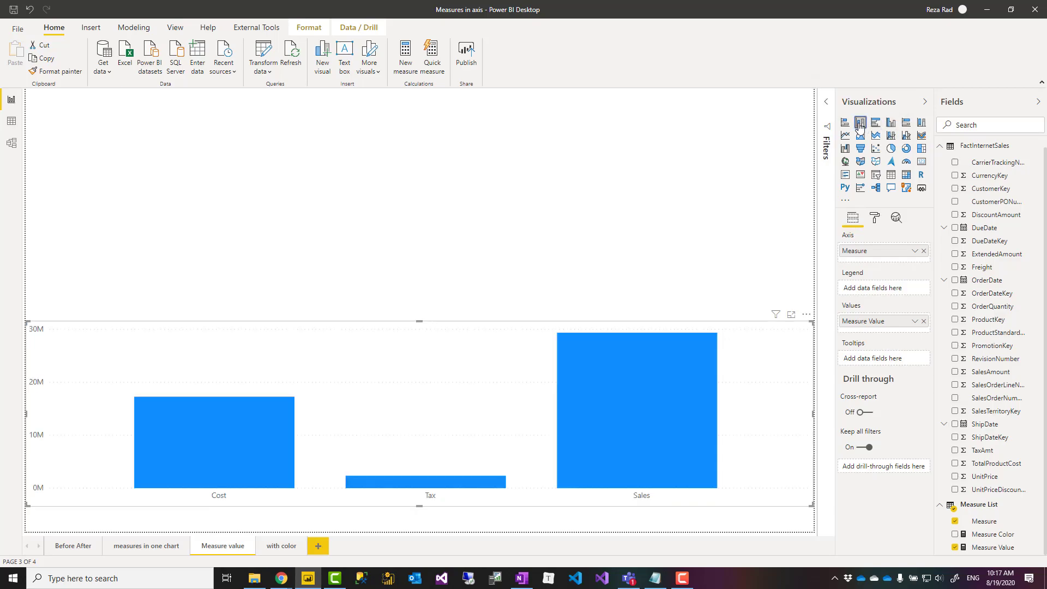
mouse_move(732, 492)
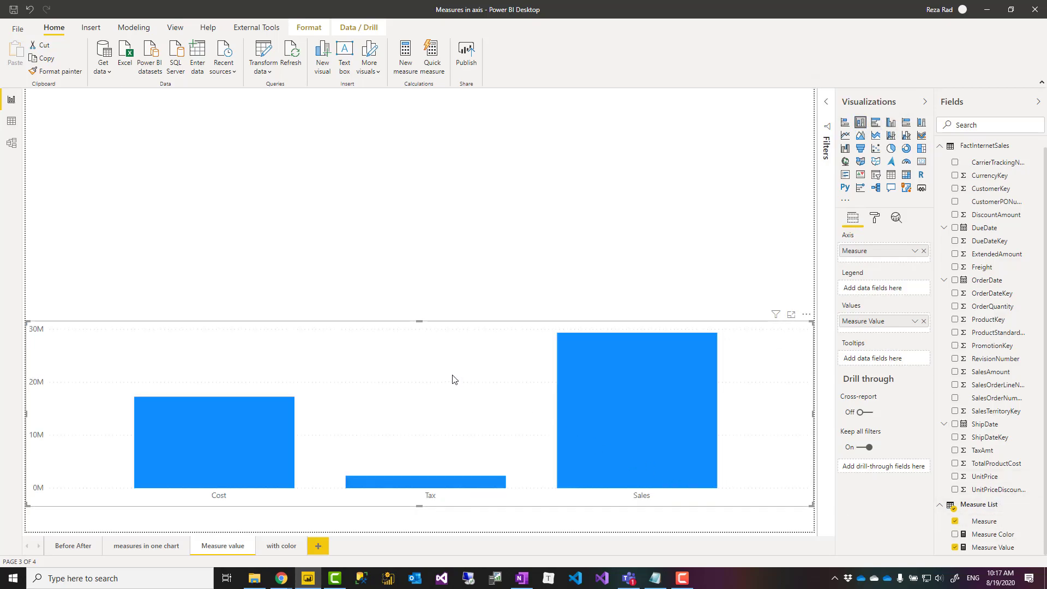
mouse_move(553, 456)
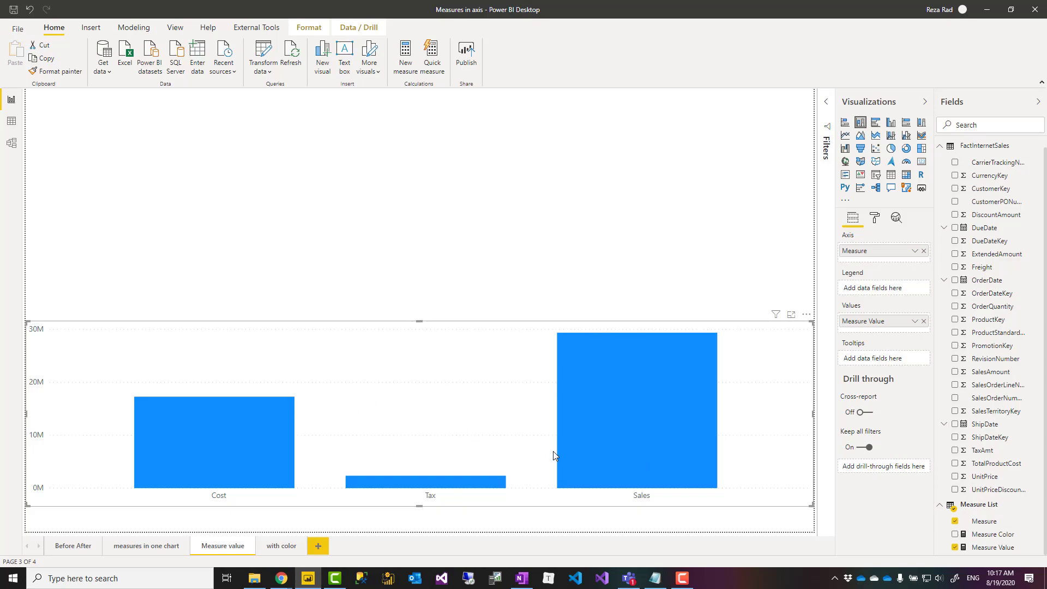
mouse_move(478, 380)
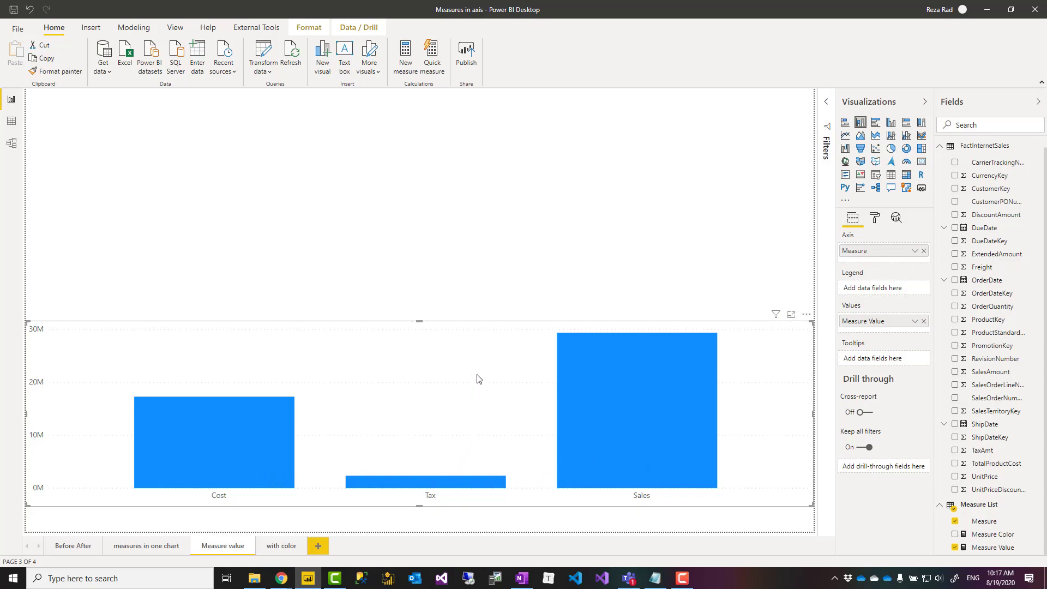
Expand the chart's Data colors, toggle Show all on then back to one default blue
click(873, 218)
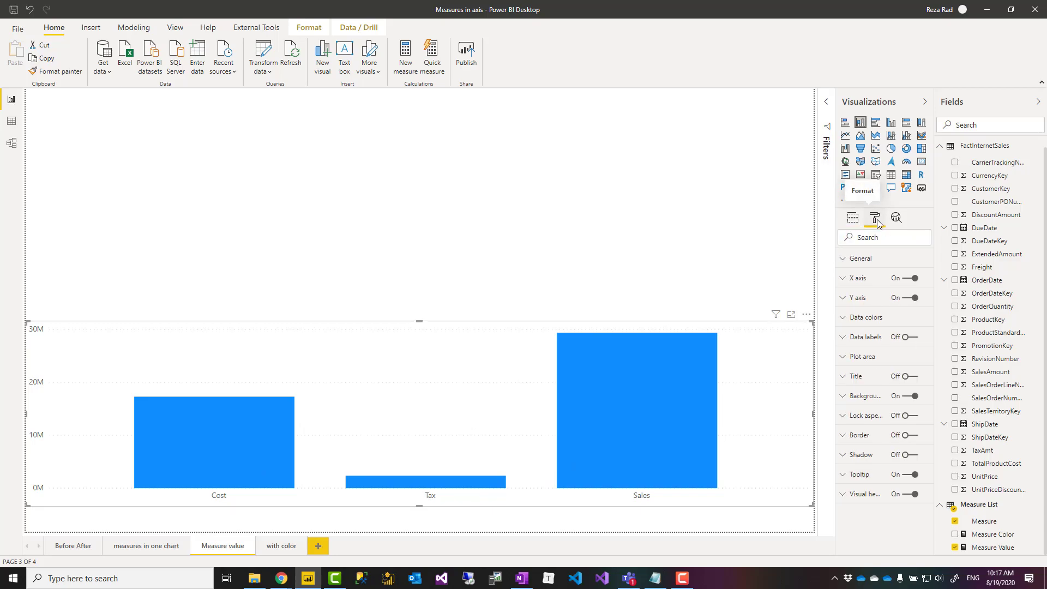
click(864, 317)
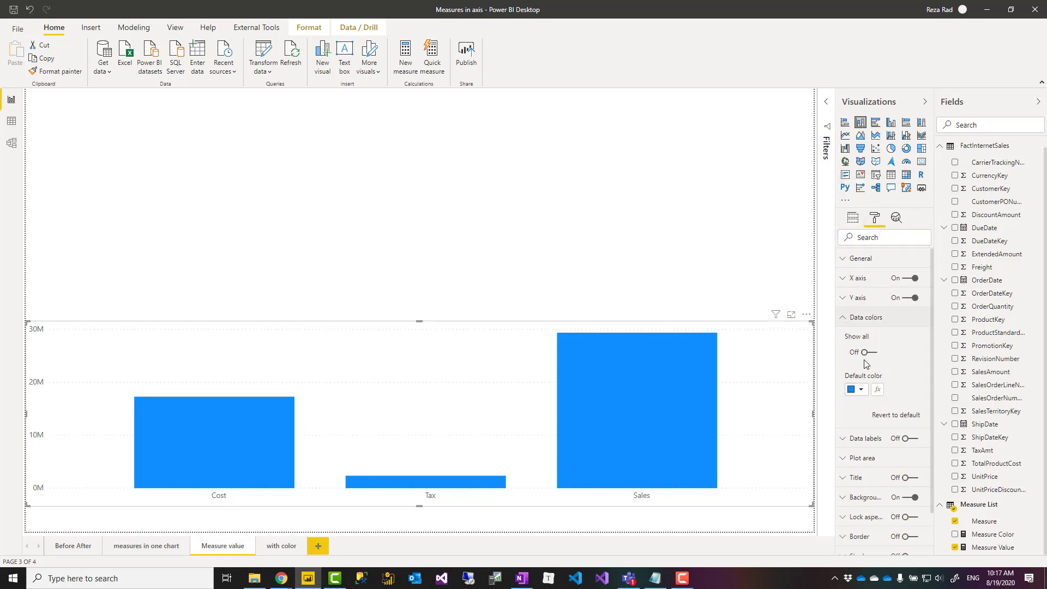
click(862, 352)
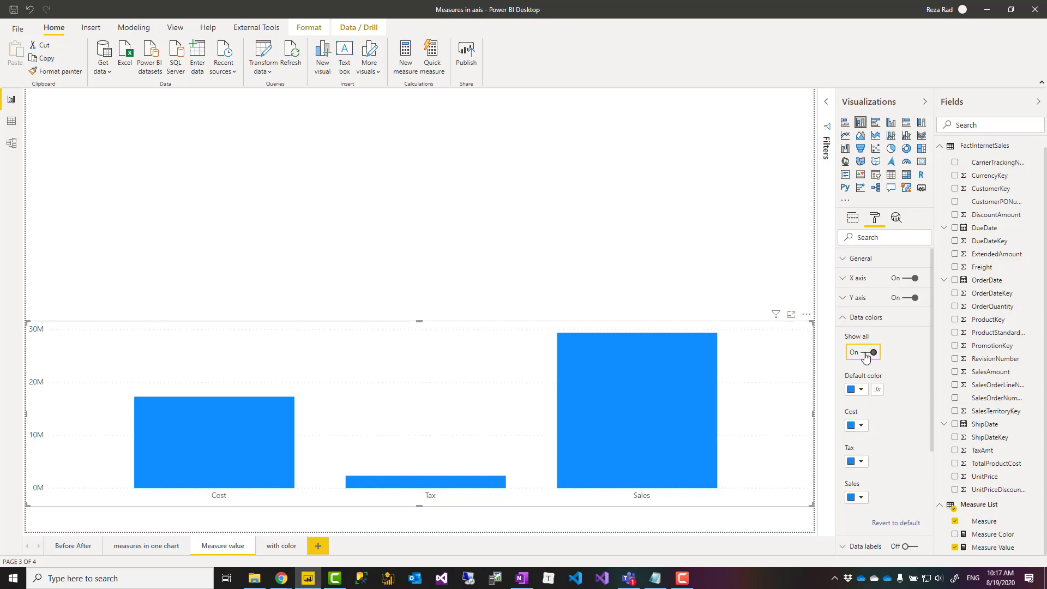
click(867, 352)
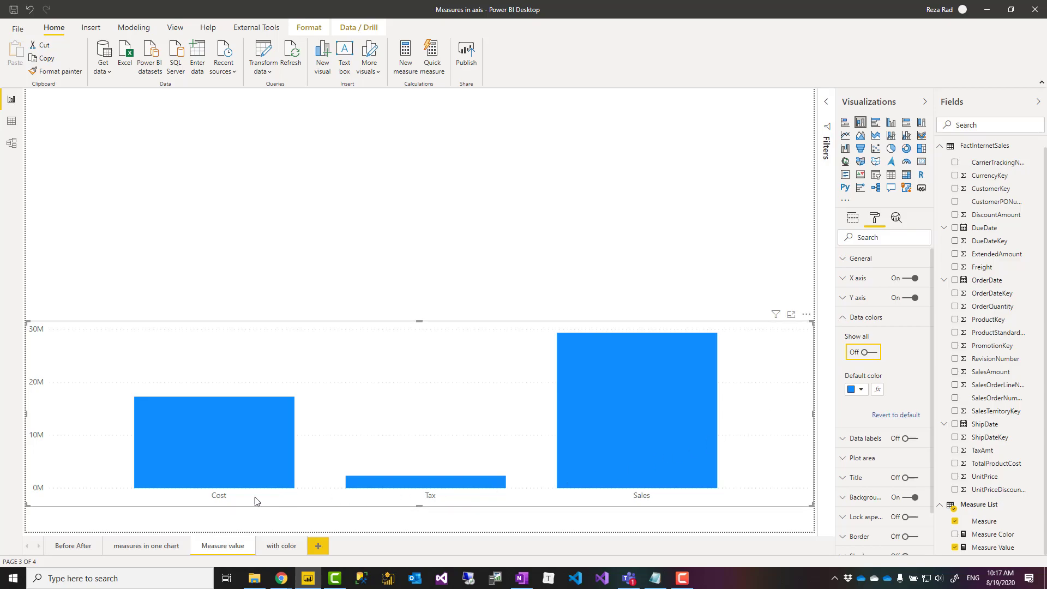
mouse_move(966, 462)
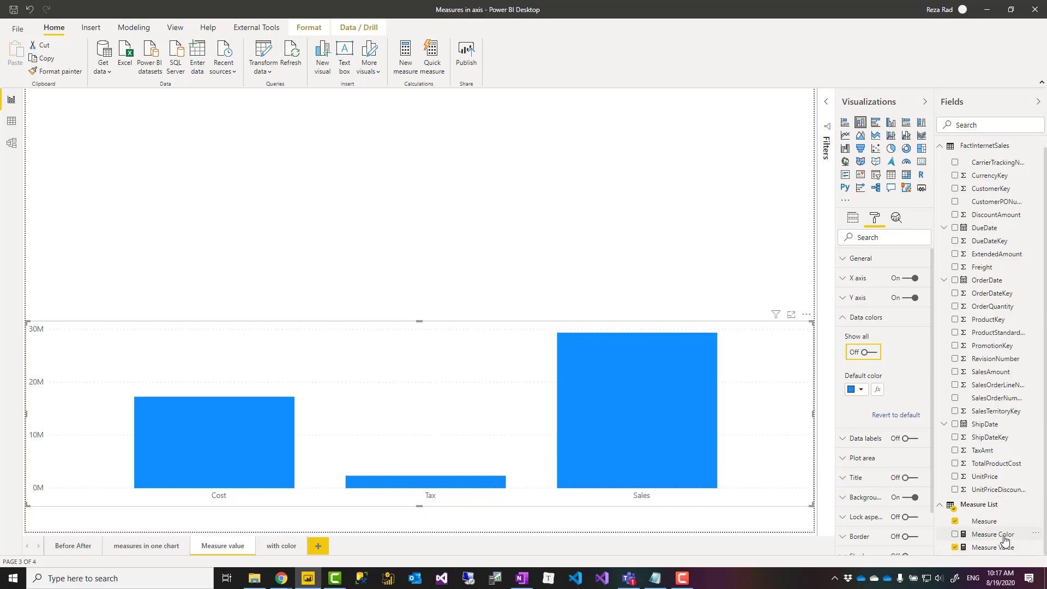
Review the Measure Color SWITCH mapping Sales to Blue, Cost to Purple, TAX to Orange
click(995, 535)
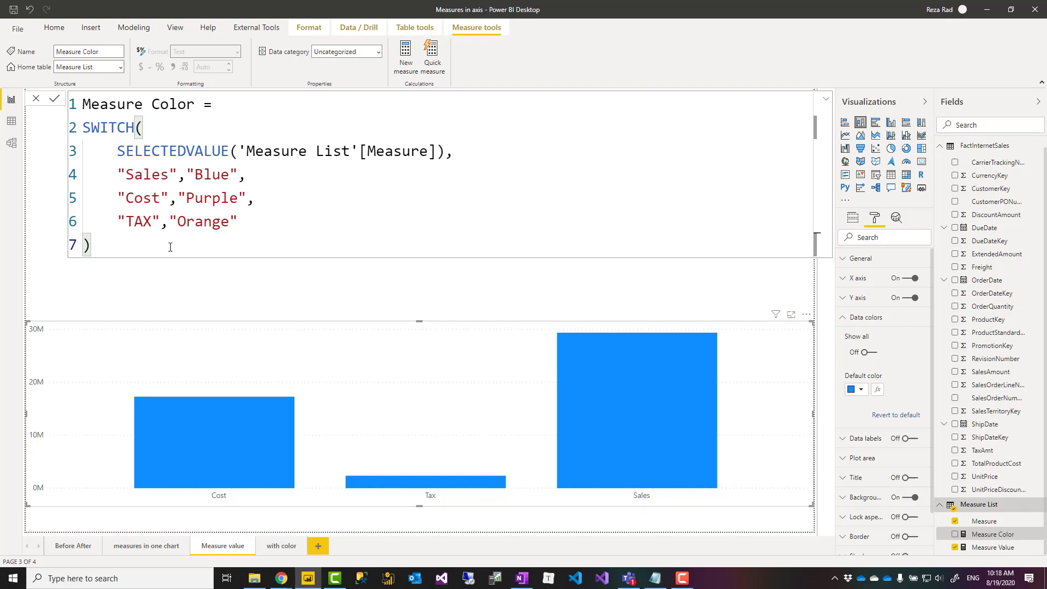
mouse_move(106, 118)
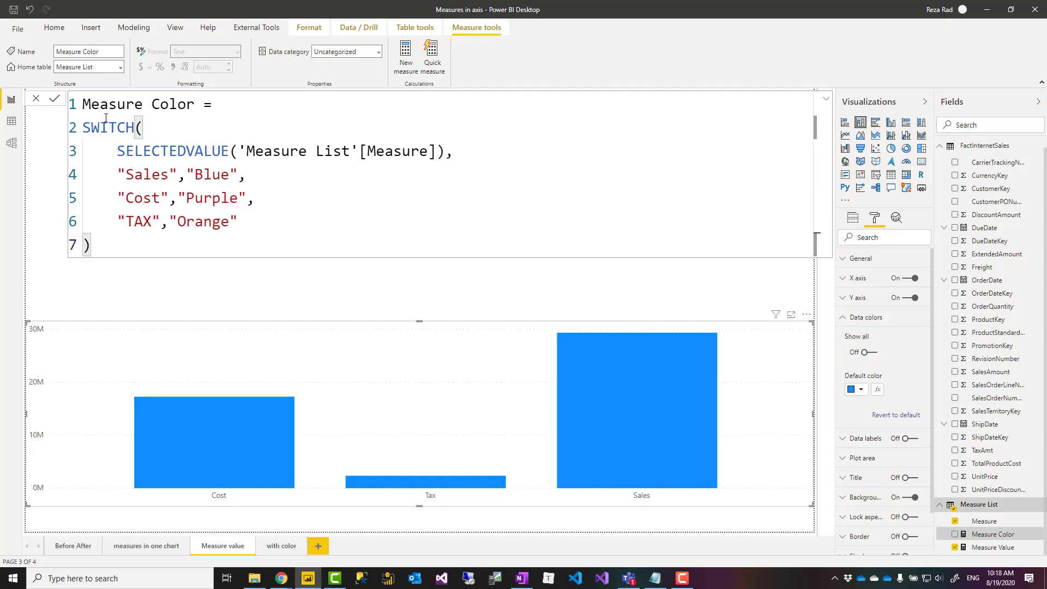
double_click(171, 150)
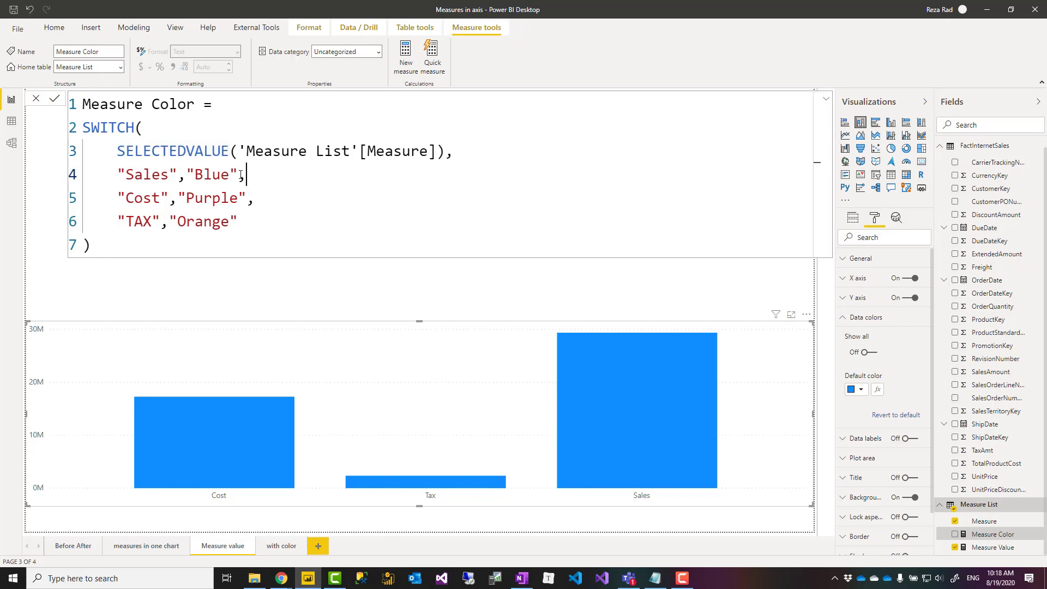
double_click(213, 174)
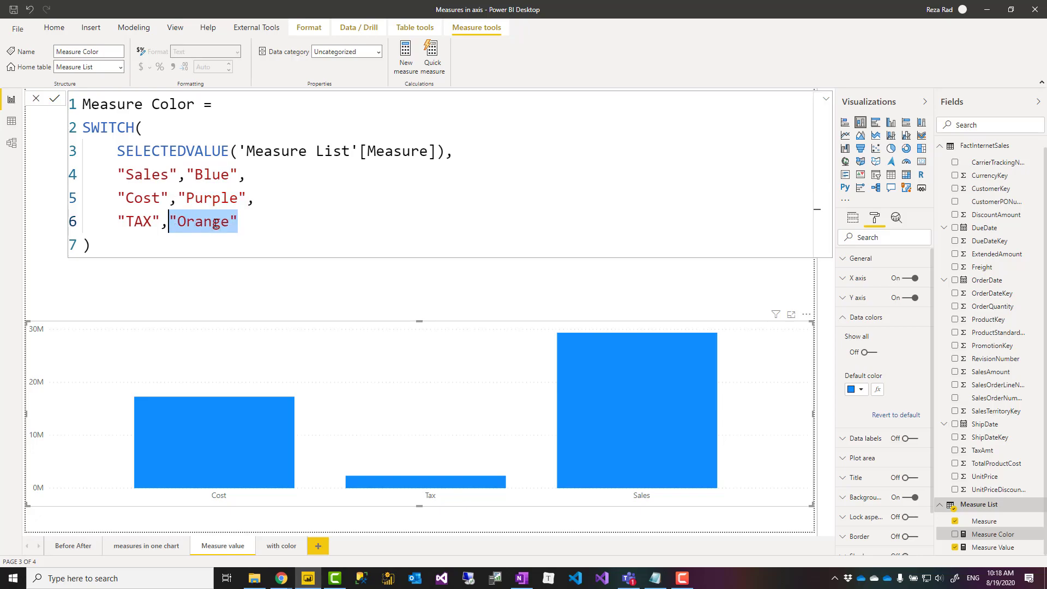
click(237, 222)
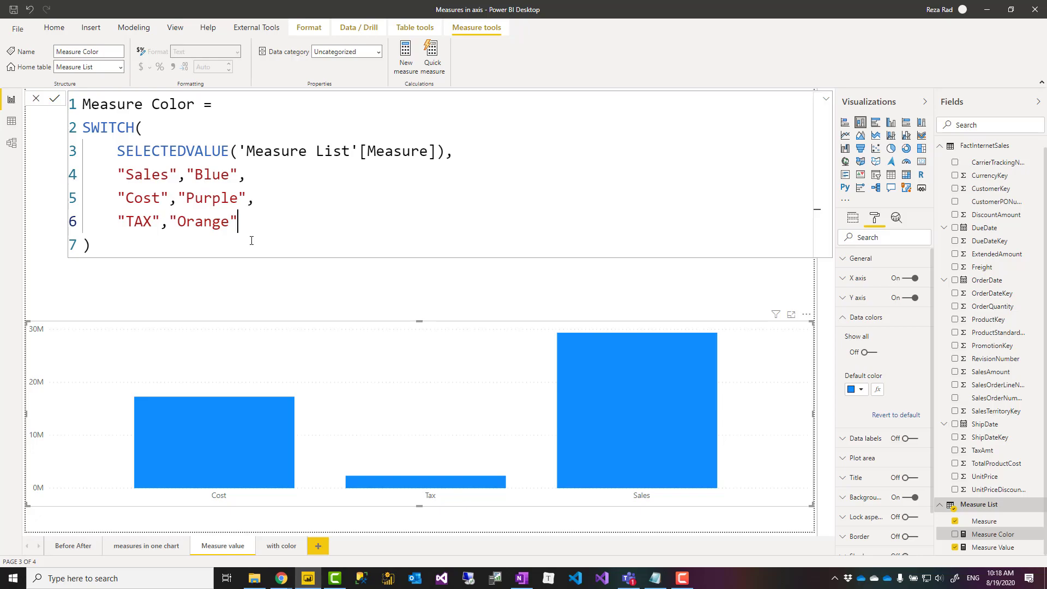
mouse_move(402, 356)
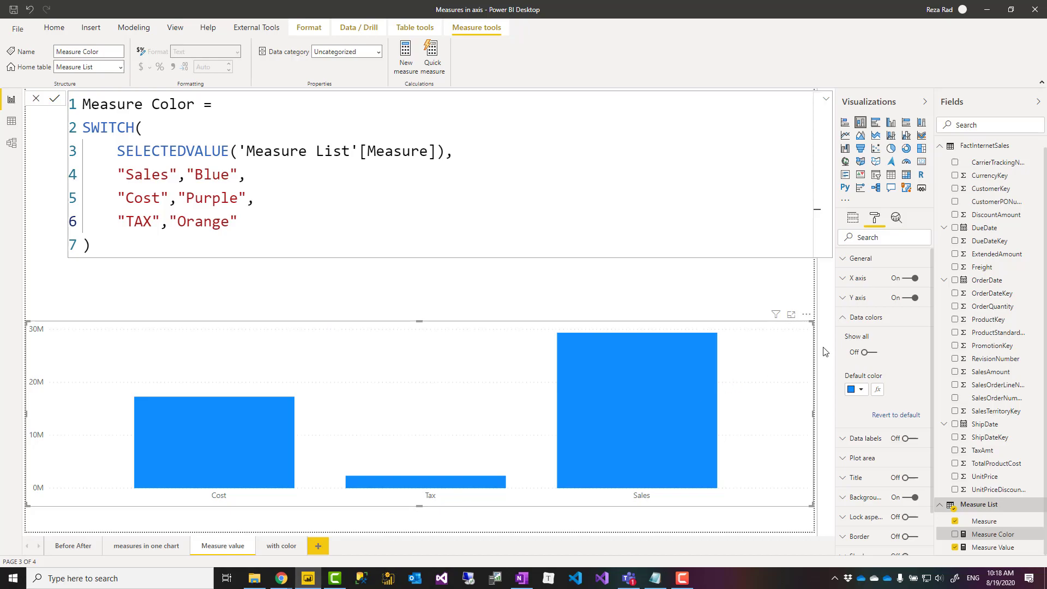
mouse_move(381, 366)
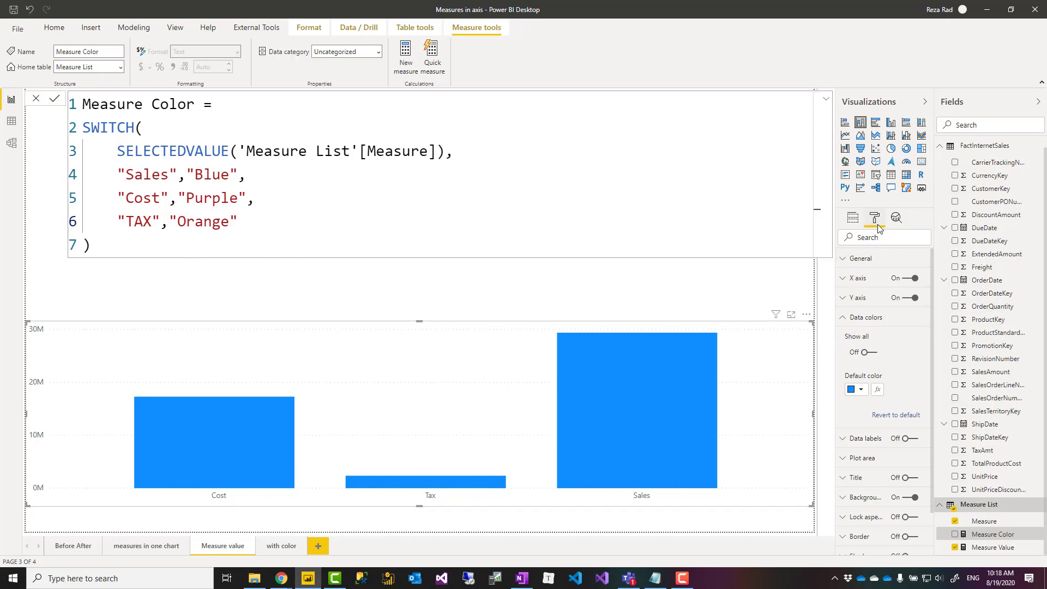
mouse_move(876, 333)
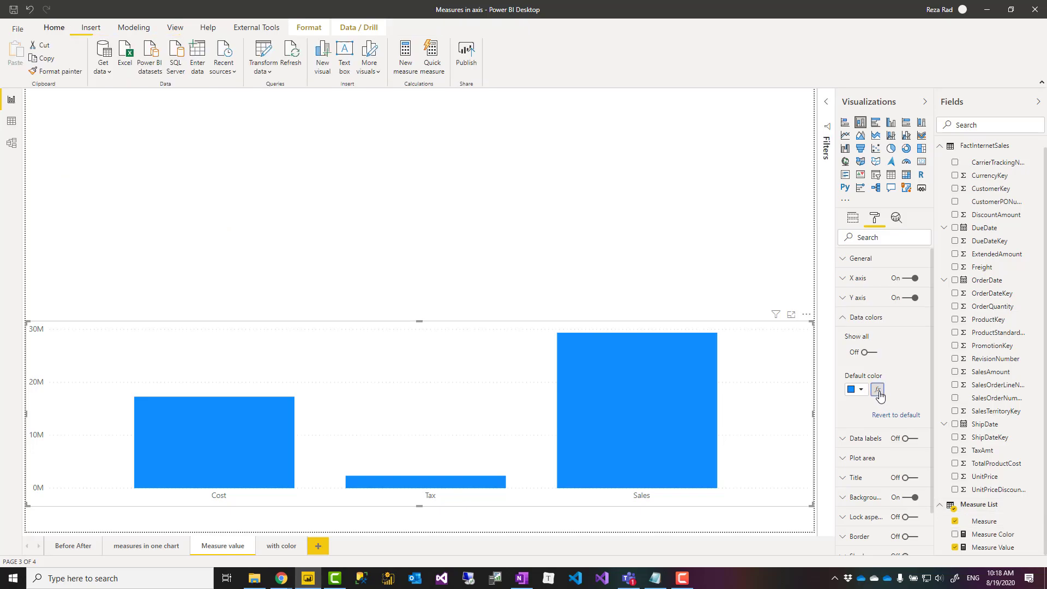
mouse_move(751, 397)
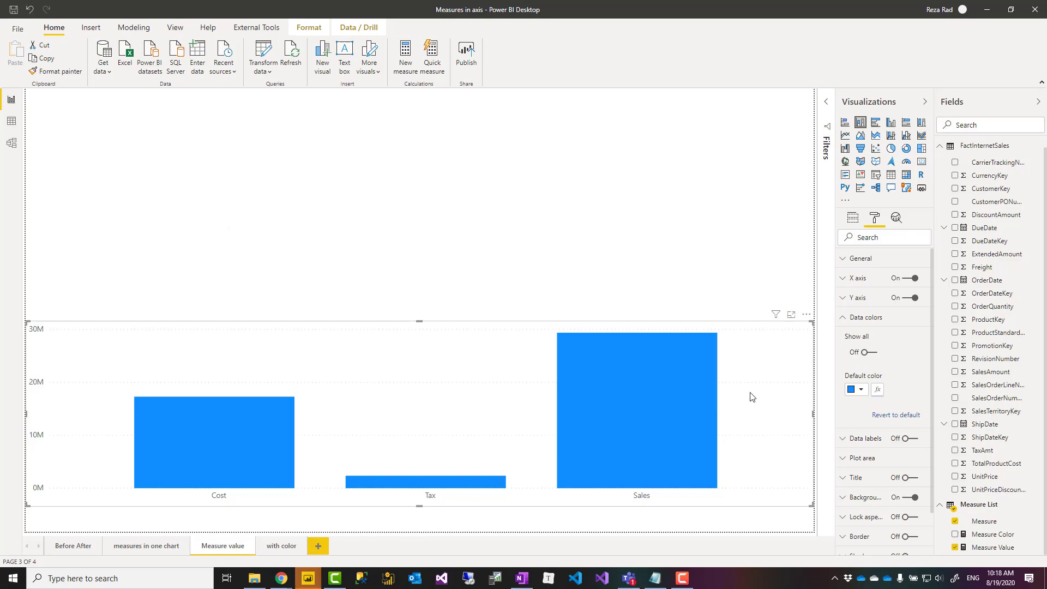
click(877, 390)
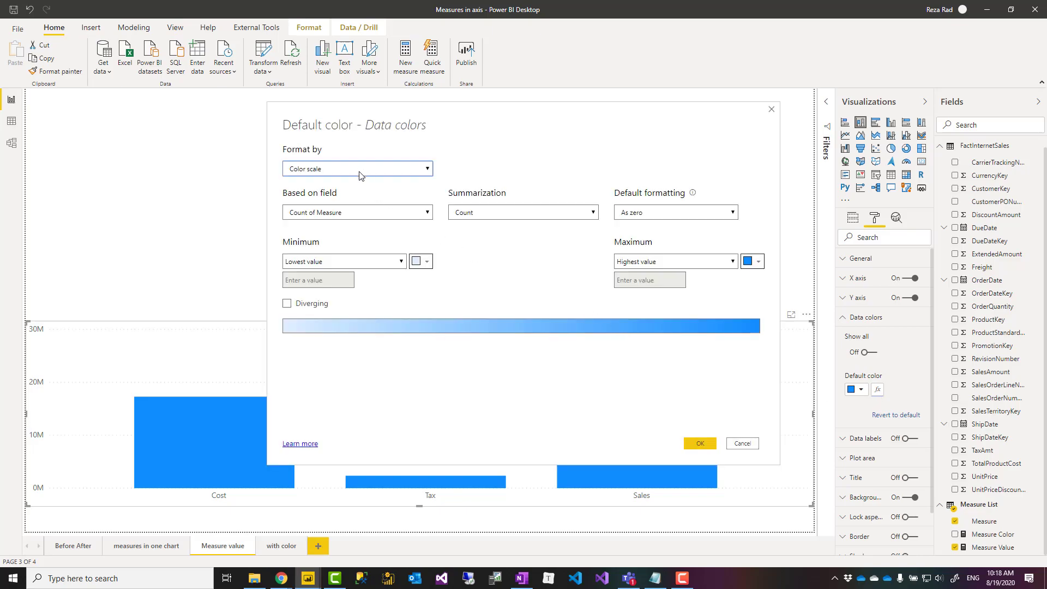
click(356, 168)
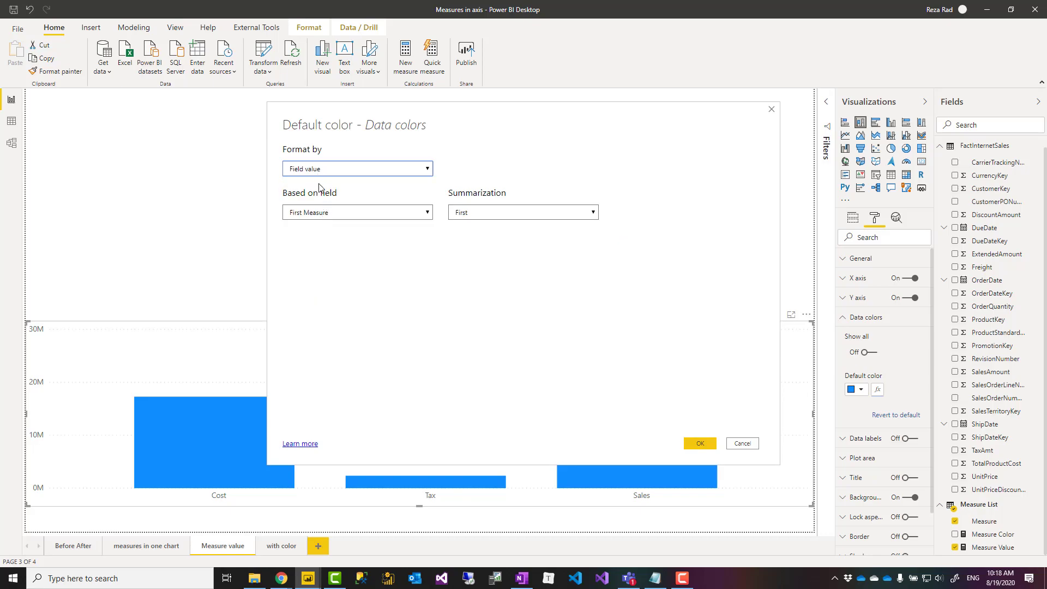
mouse_move(320, 236)
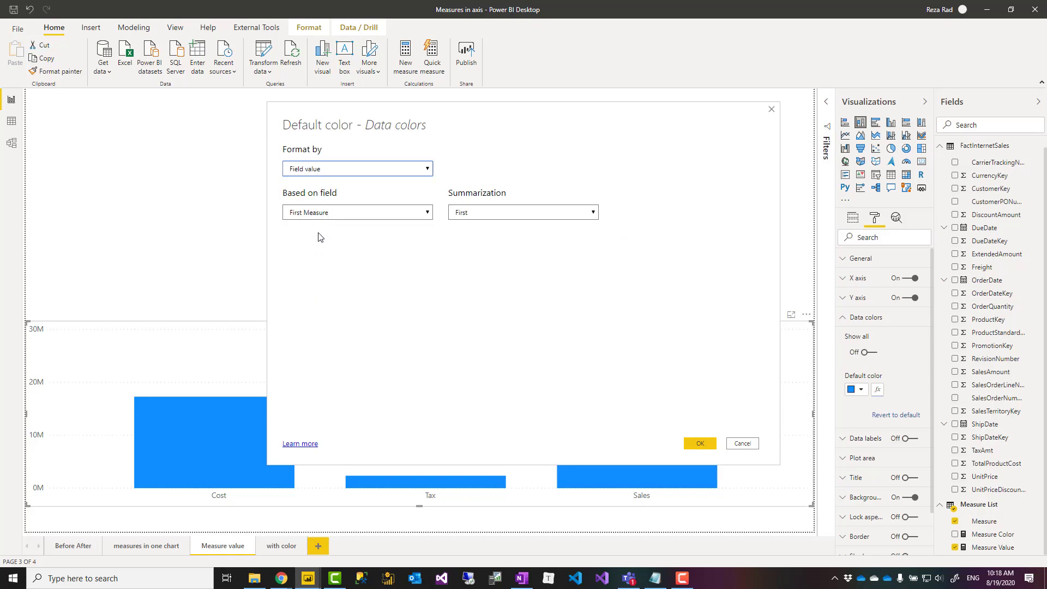
click(357, 211)
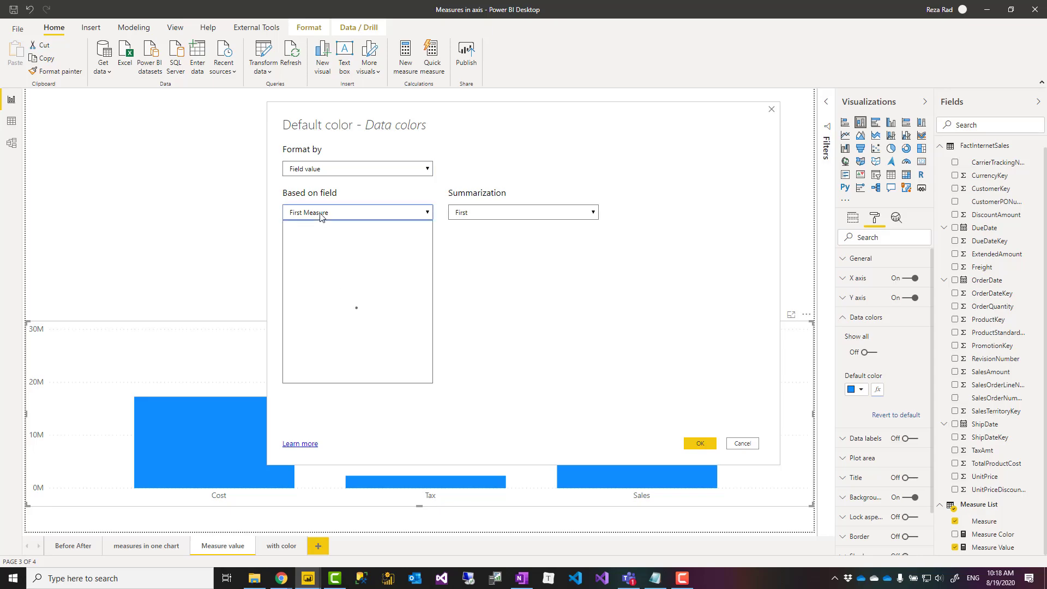
click(358, 213)
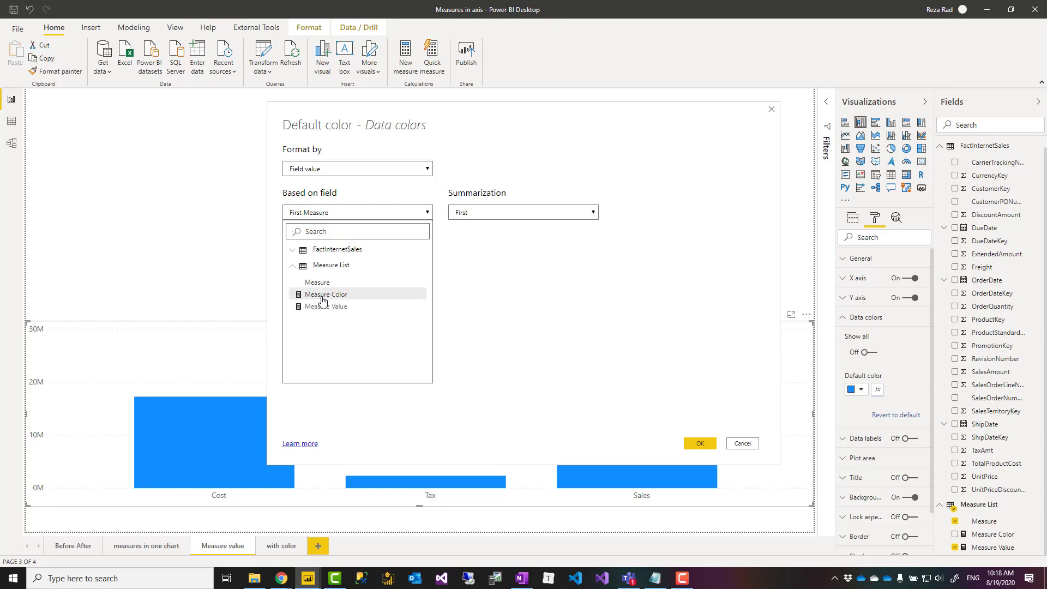
click(325, 293)
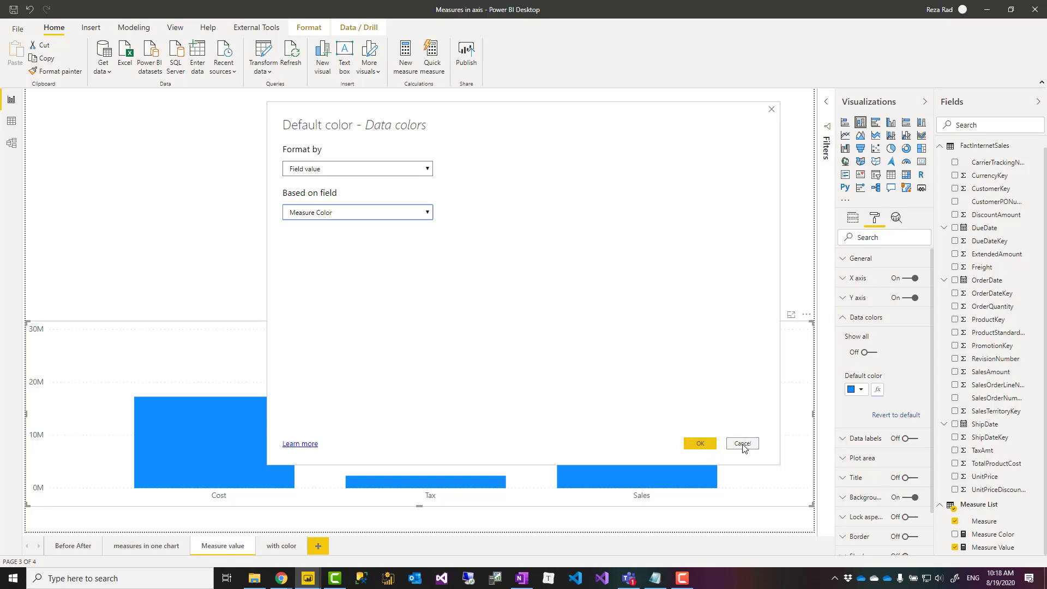
click(741, 442)
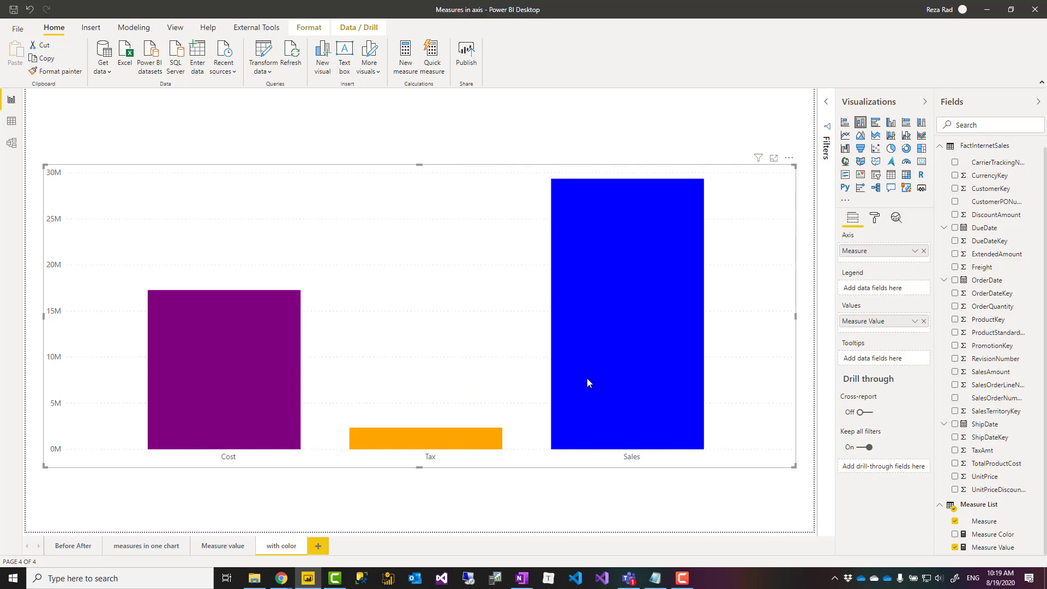
mouse_move(417, 406)
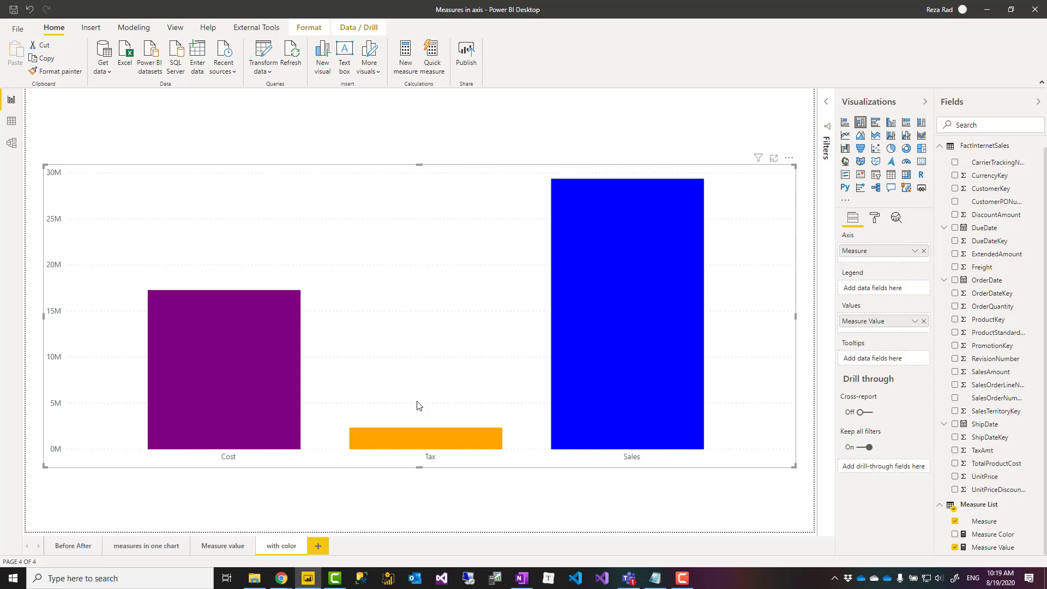
mouse_move(654, 377)
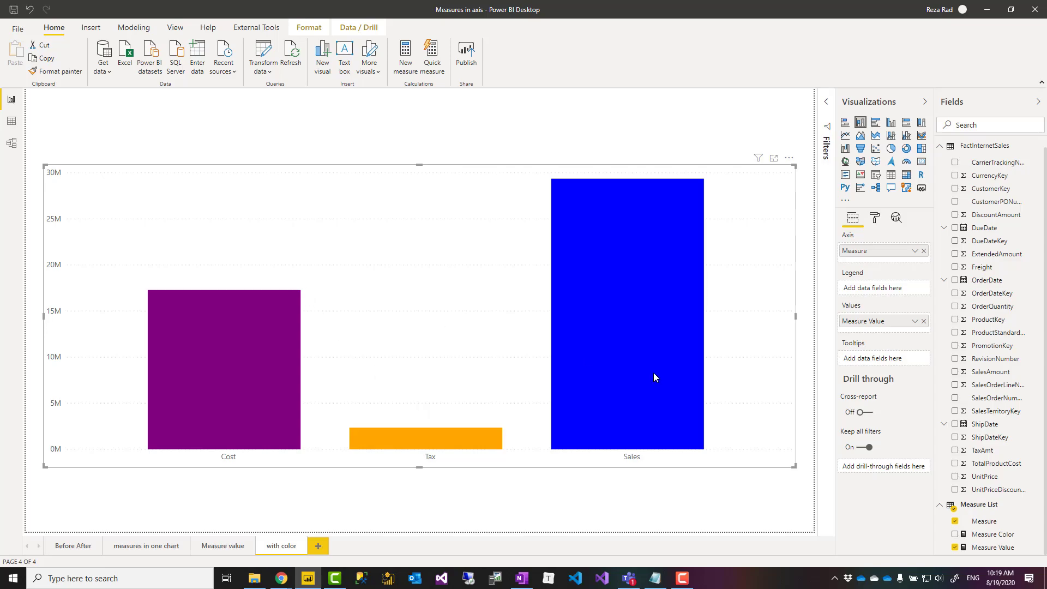
mouse_move(991, 513)
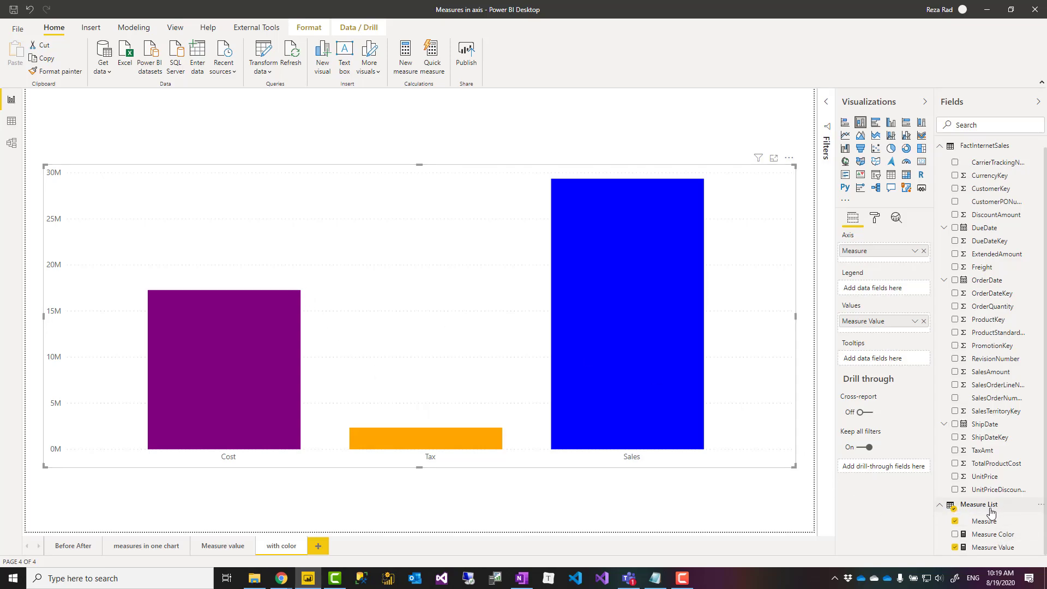
mouse_move(979, 504)
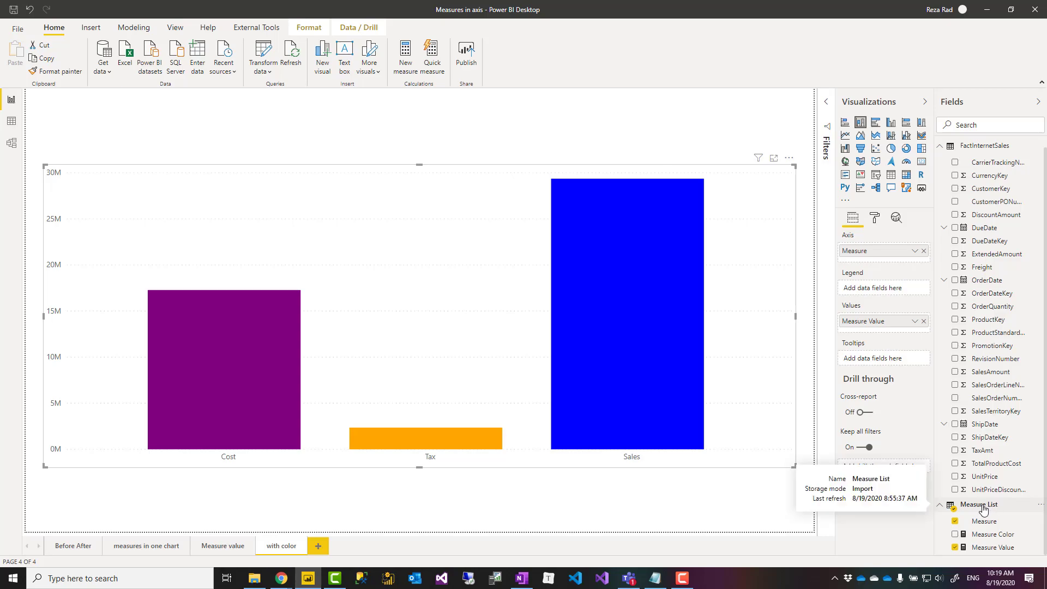
mouse_move(1013, 518)
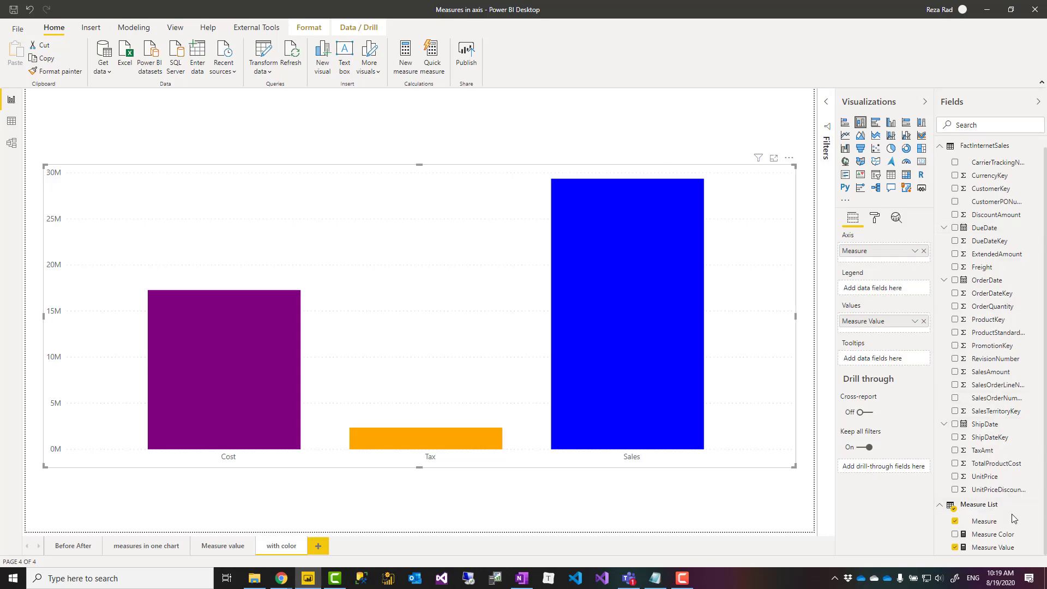
mouse_move(987, 476)
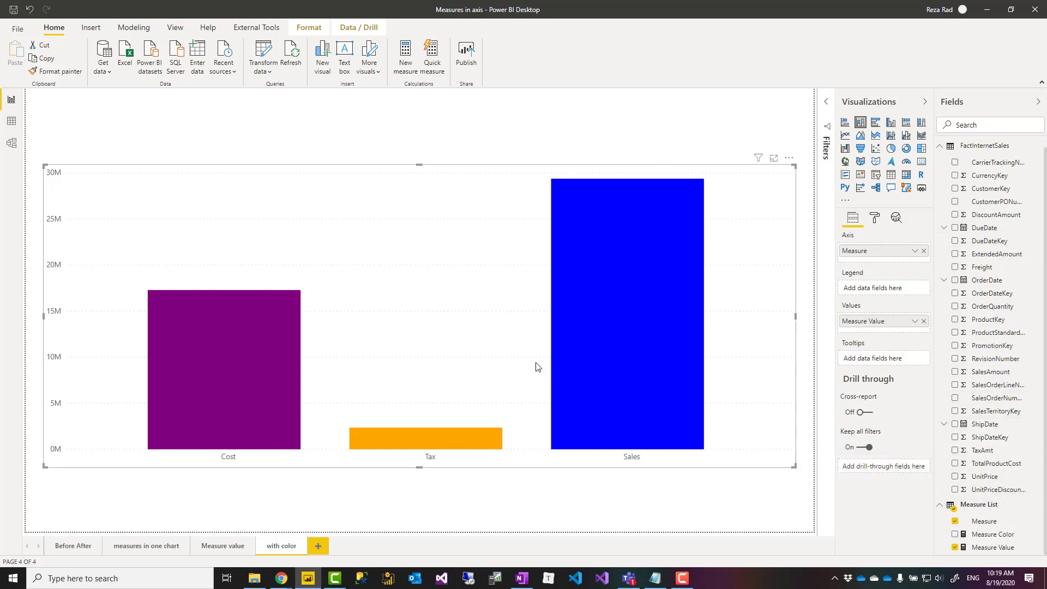
mouse_move(657, 463)
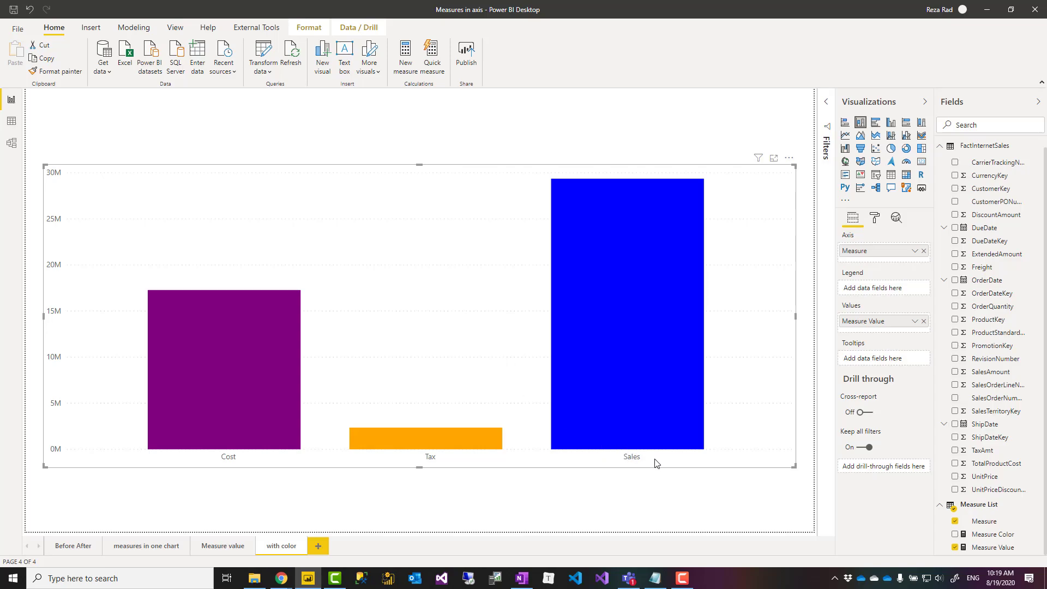
mouse_move(236, 454)
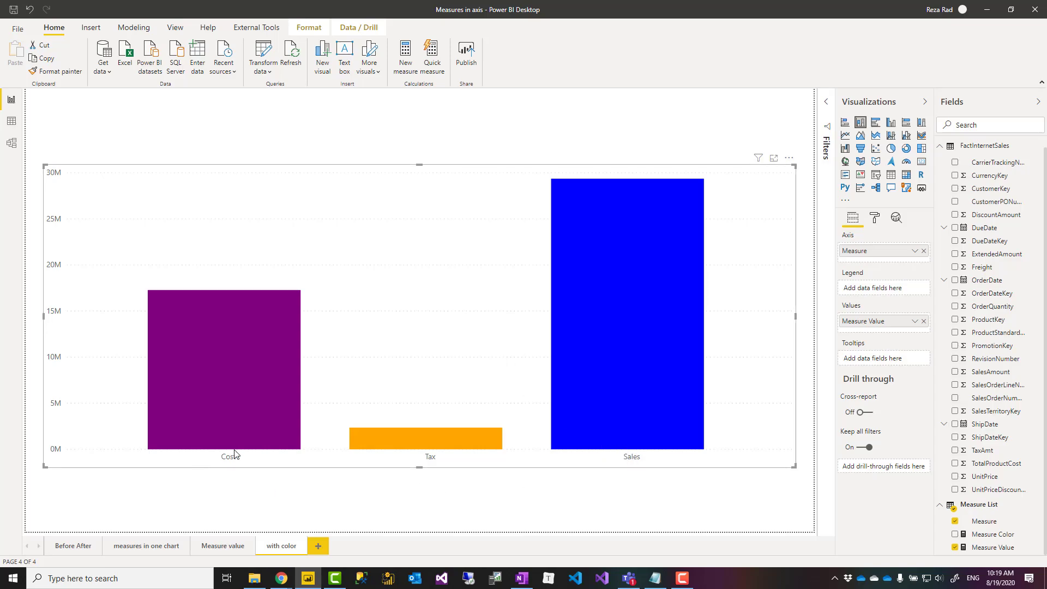
mouse_move(660, 464)
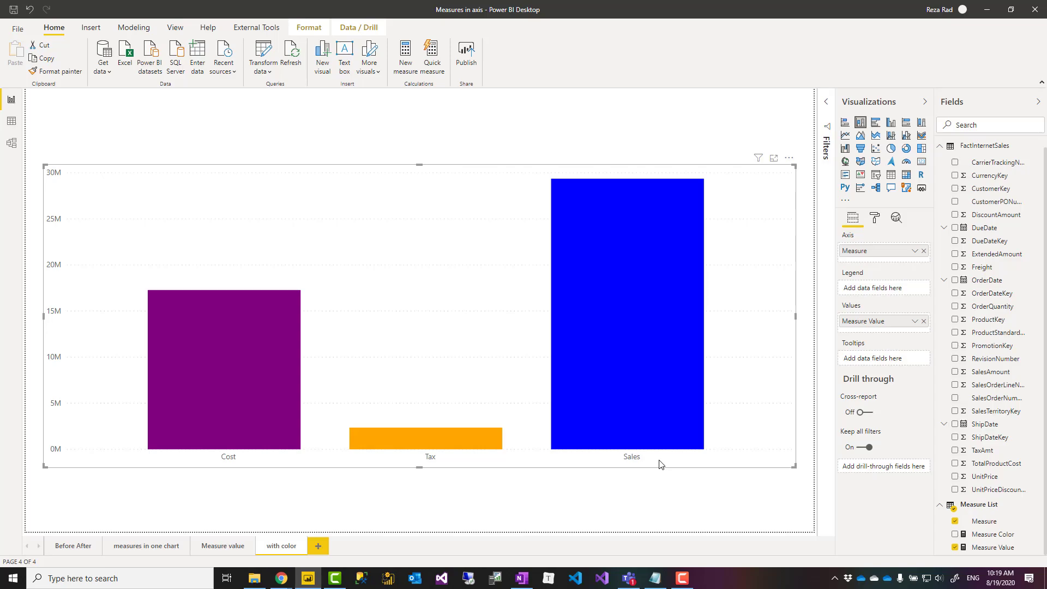
mouse_move(457, 435)
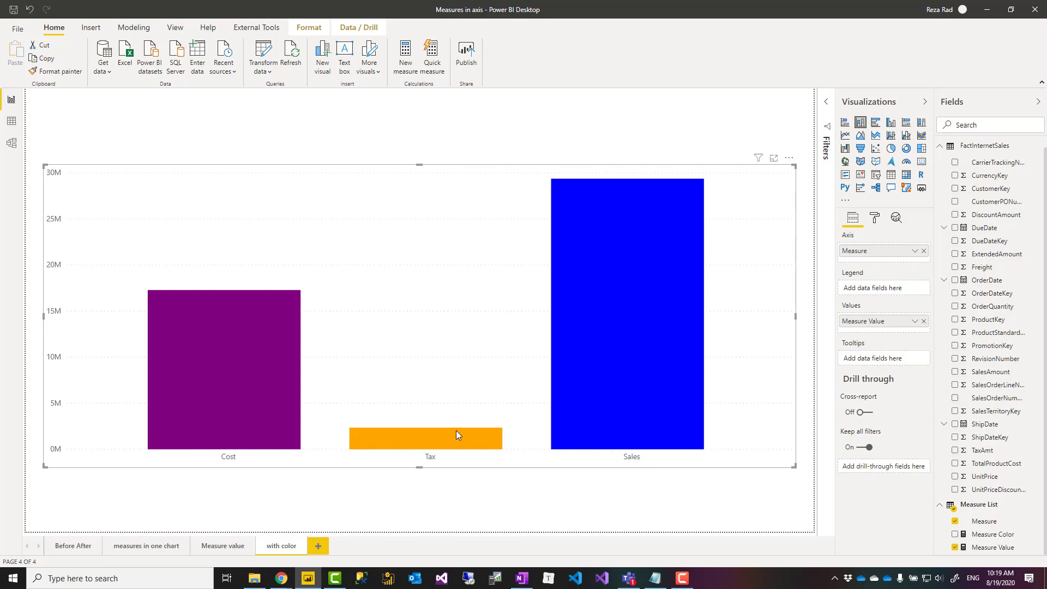
mouse_move(388, 236)
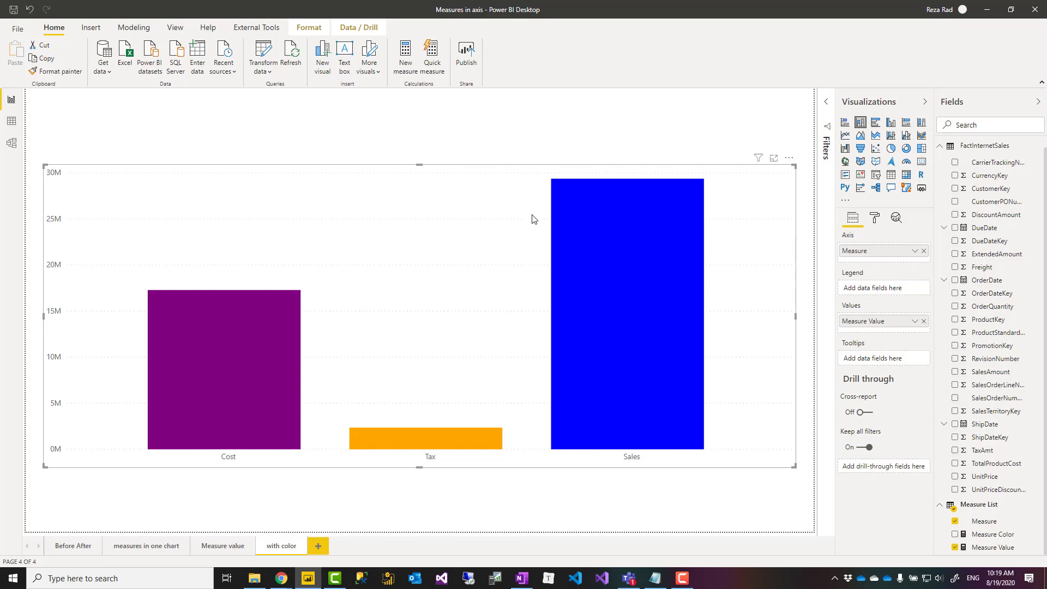
mouse_move(635, 466)
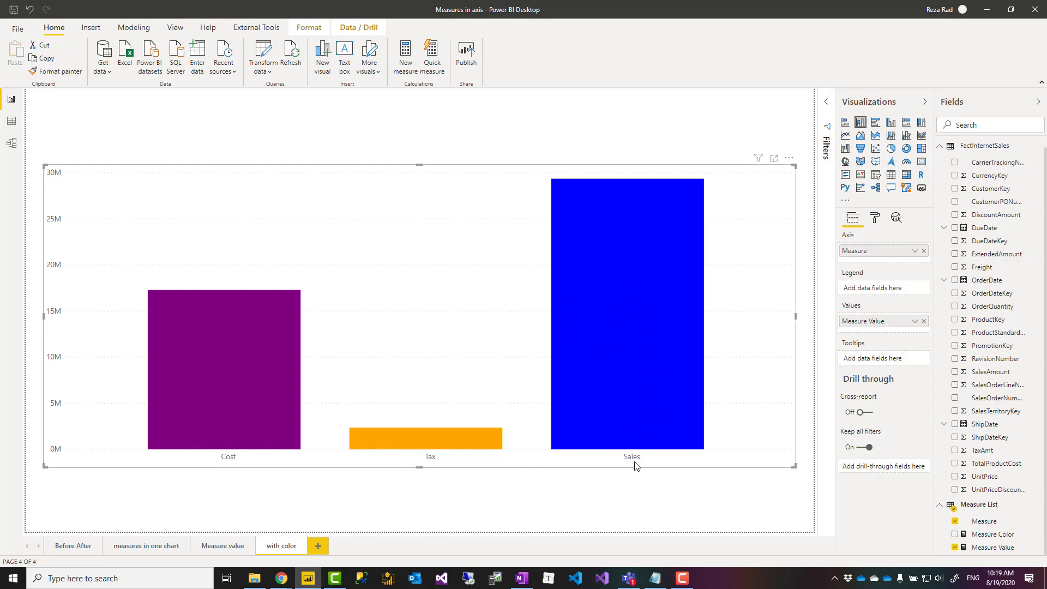
mouse_move(415, 331)
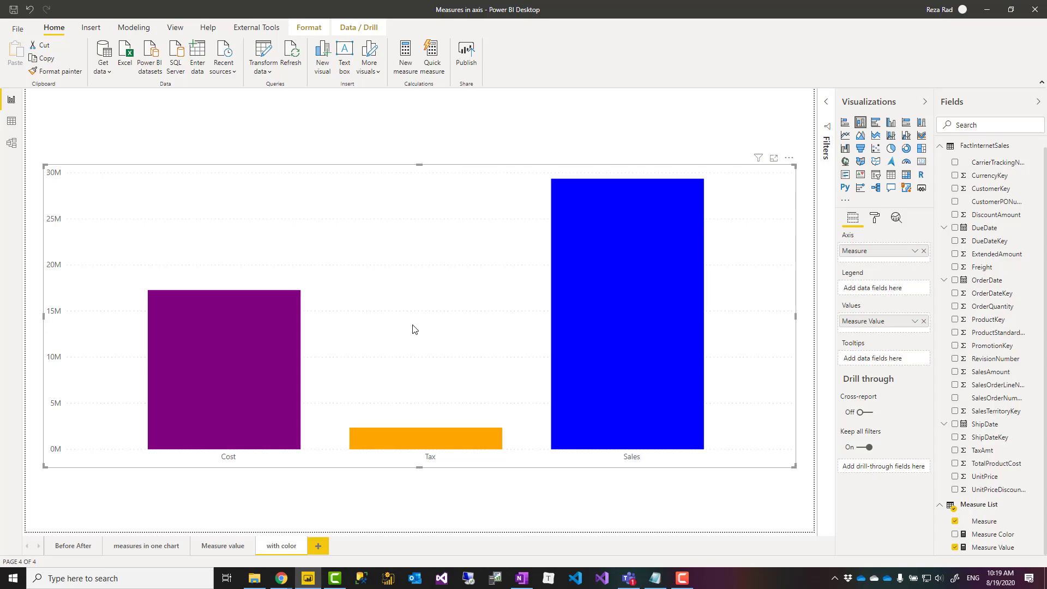
mouse_move(421, 317)
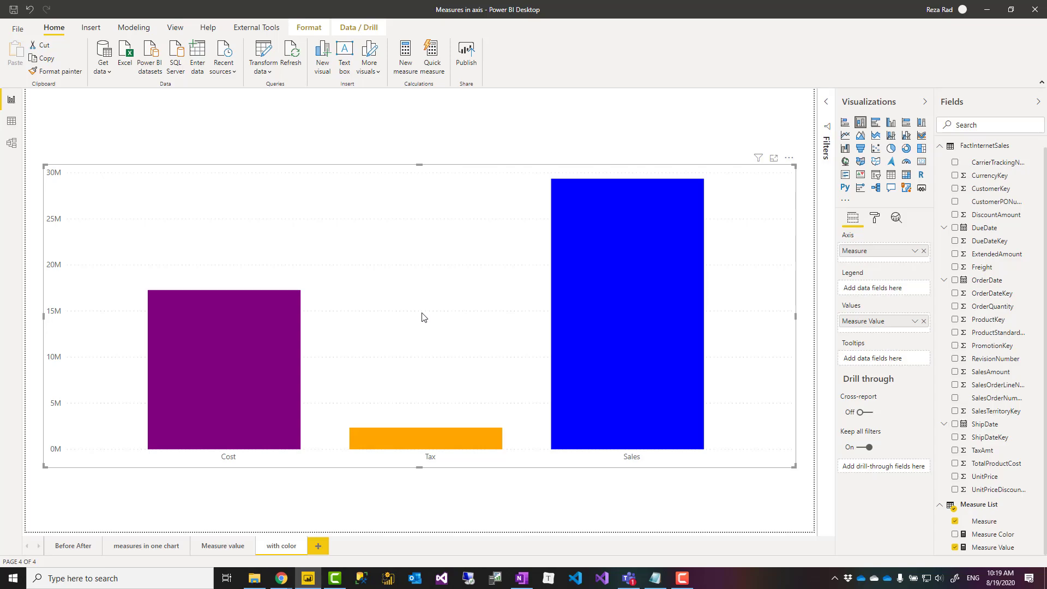